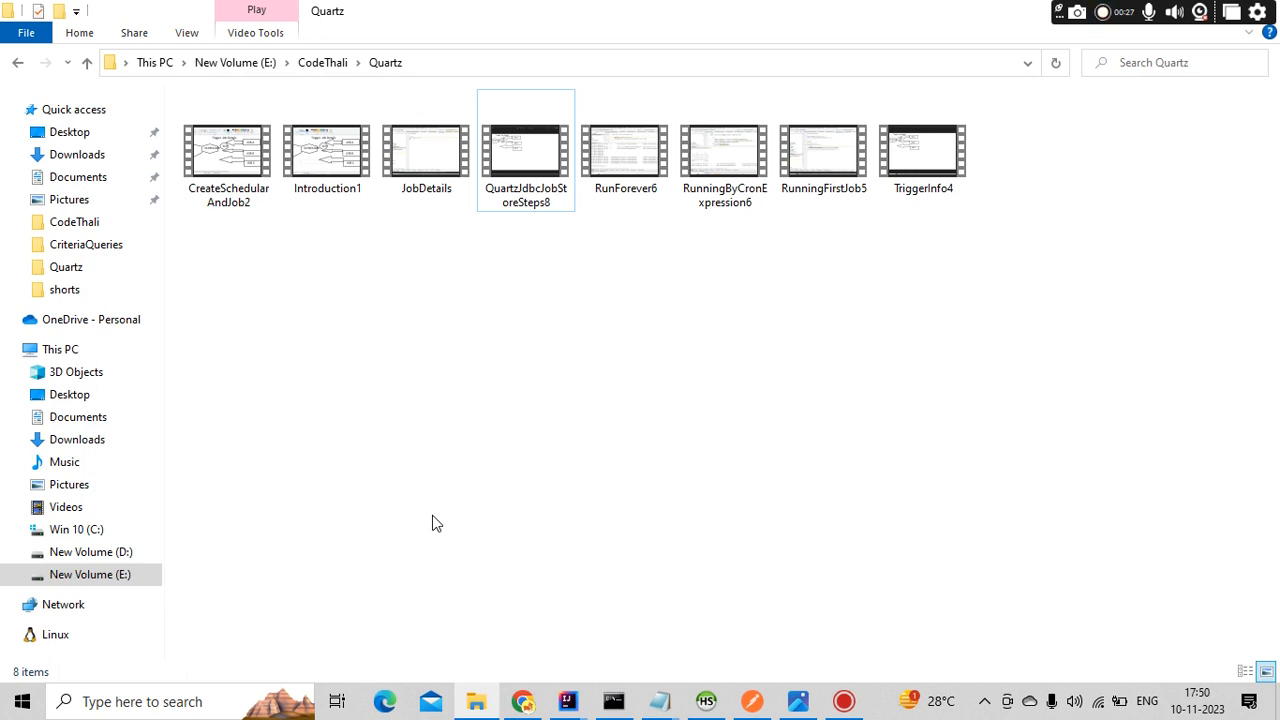
# Step: Bring the QuartzLearnings project in IntelliJ IDEA to the front, showing FirstJobRun
pyautogui.click(566, 701)
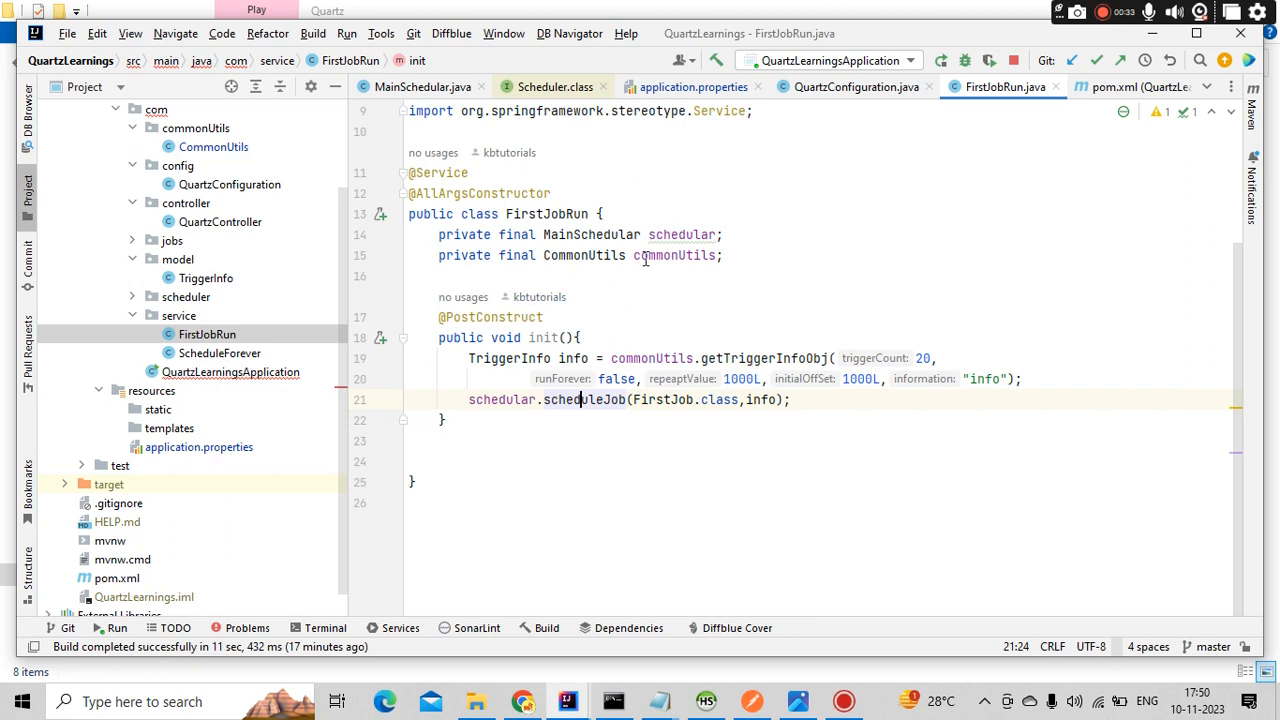
pyautogui.moveTo(662, 399)
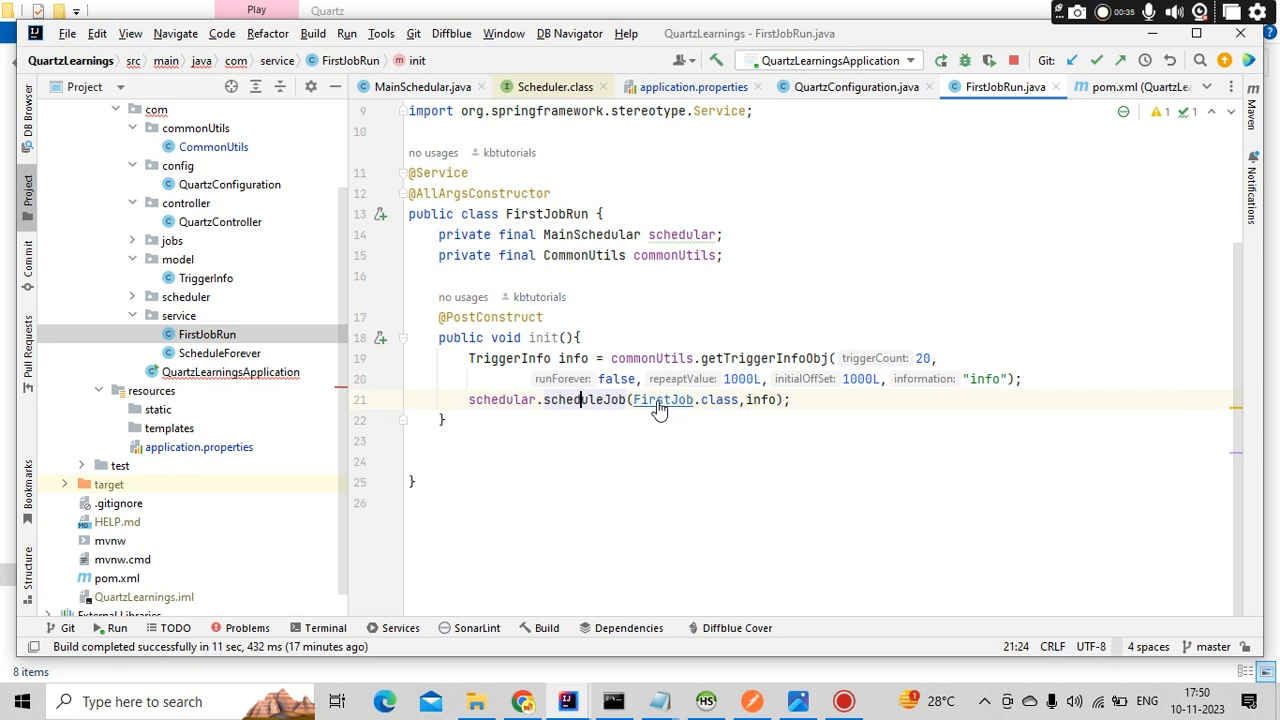
# Step: Open FirstJob.java and highlight its execute method and the job-message print line
pyautogui.click(661, 399)
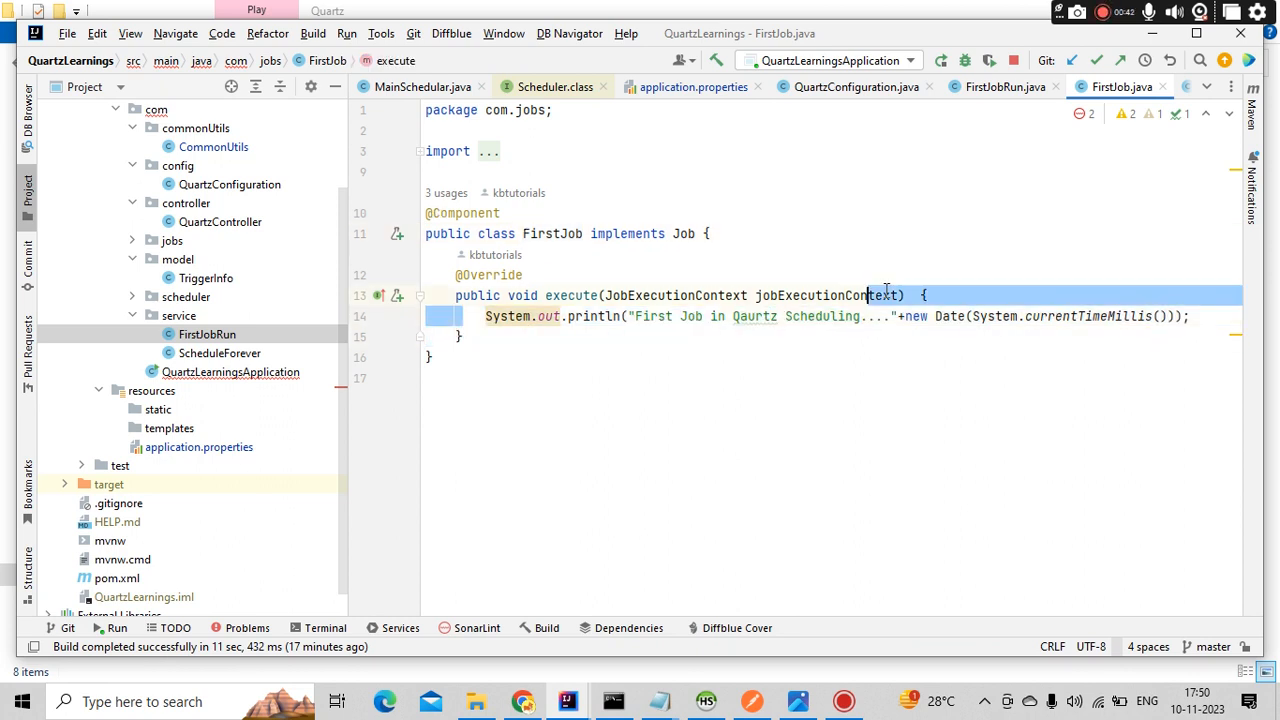
pyautogui.click(1190, 316)
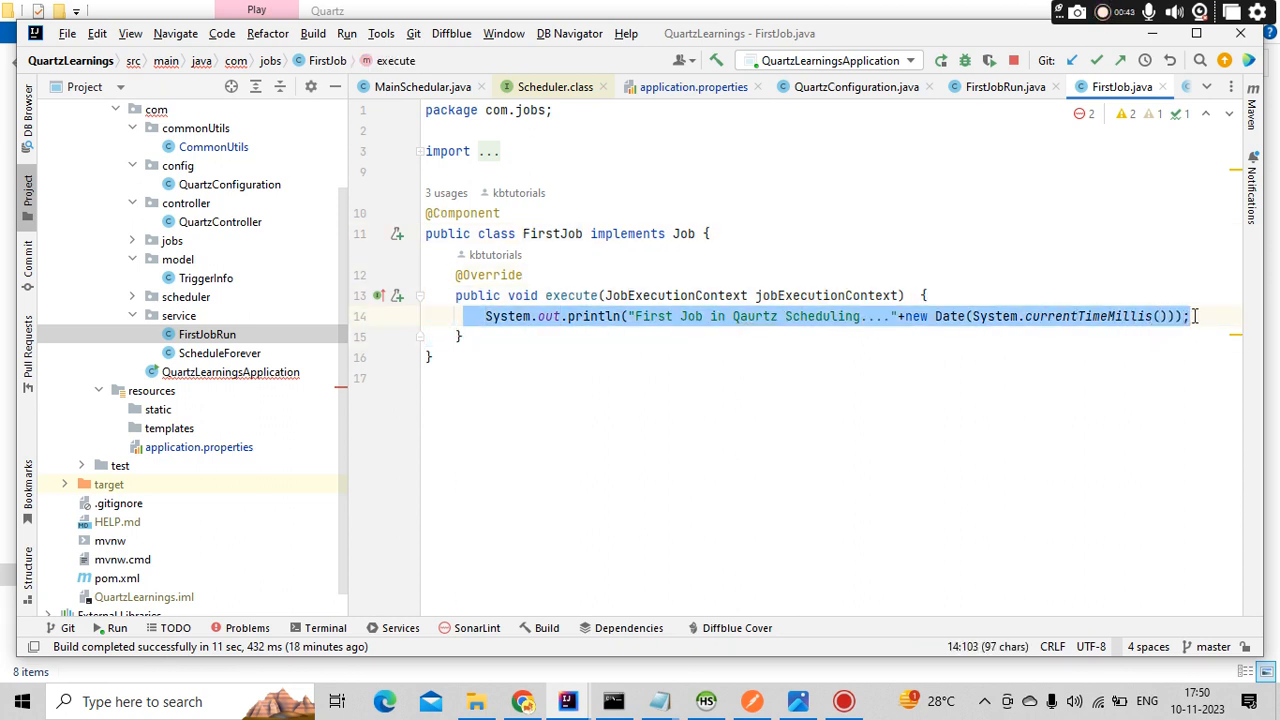
pyautogui.click(1005, 87)
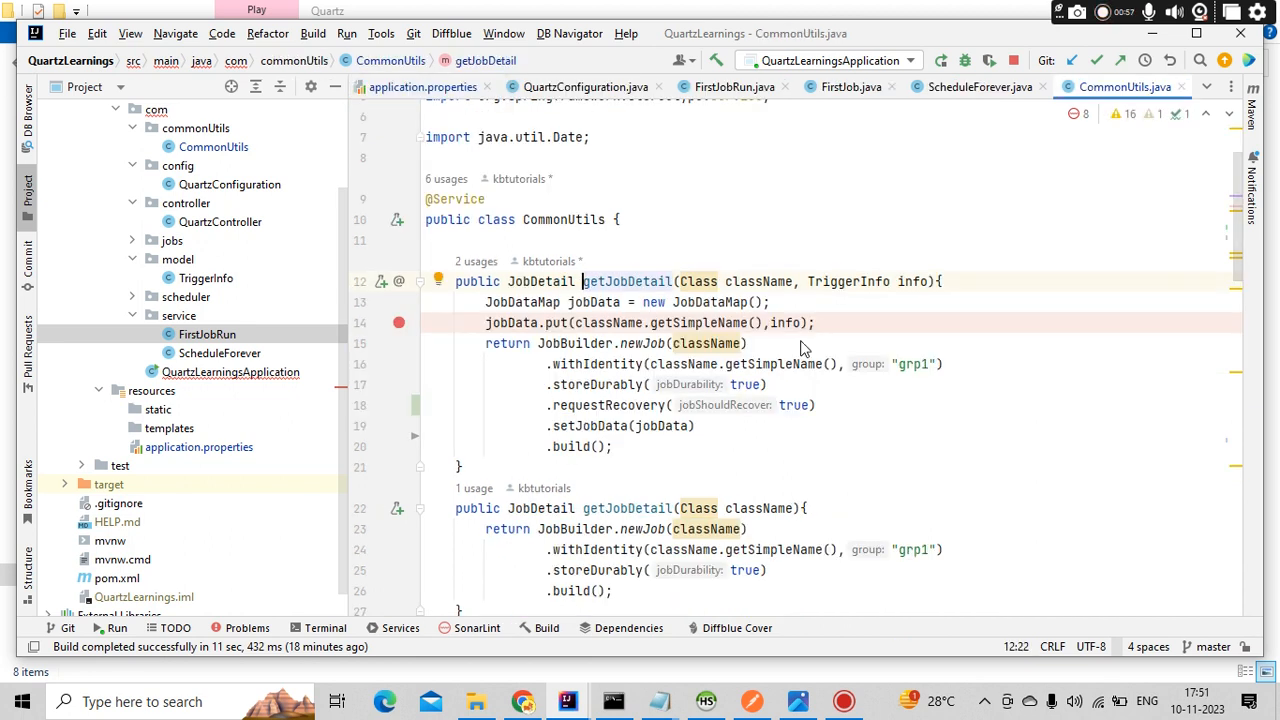
pyautogui.moveTo(757, 293)
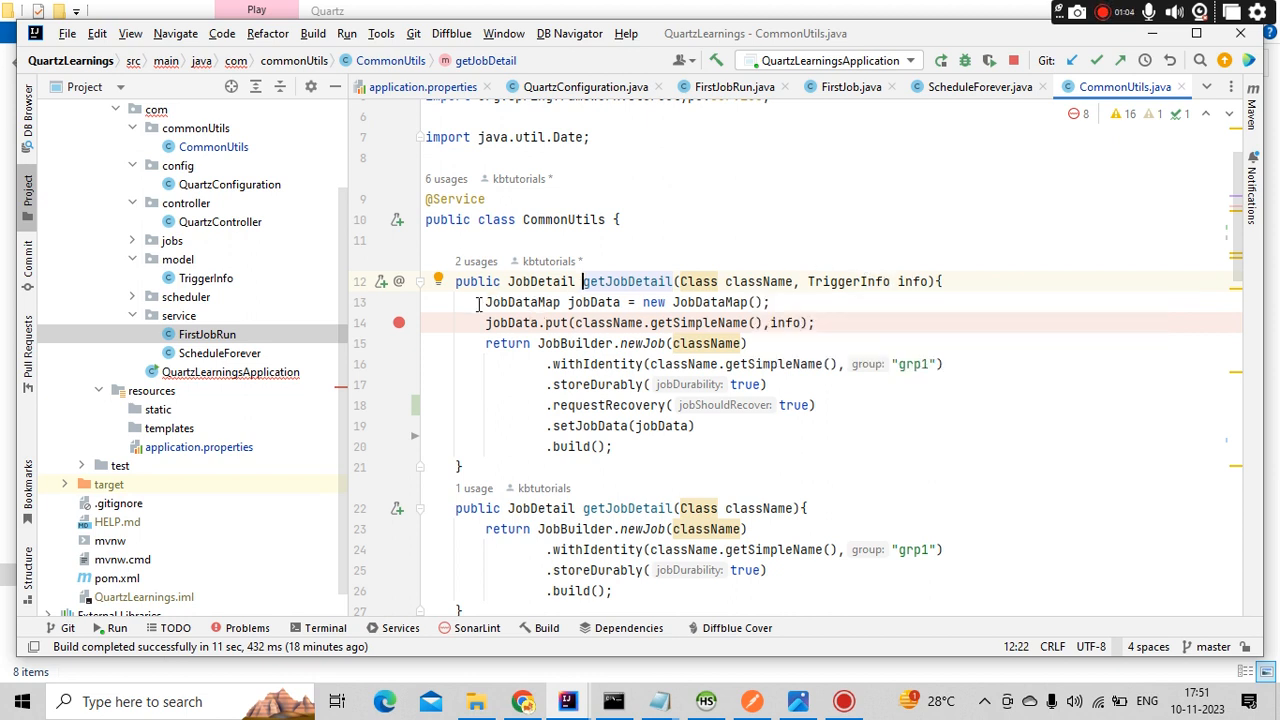
# Step: Review TriggerInfo's trigger count, run-forever flag, interval, initial offset and info fields
pyautogui.moveTo(485, 302); pyautogui.dragTo(815, 322)
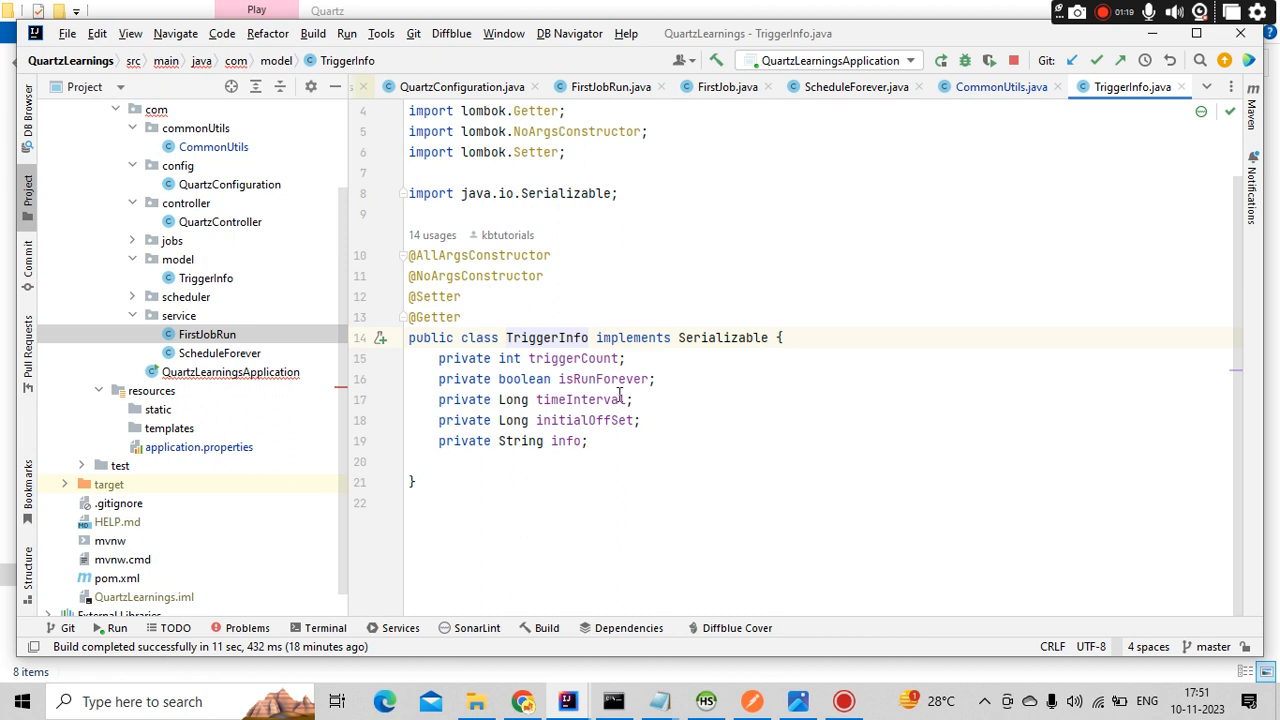
pyautogui.moveTo(767, 460)
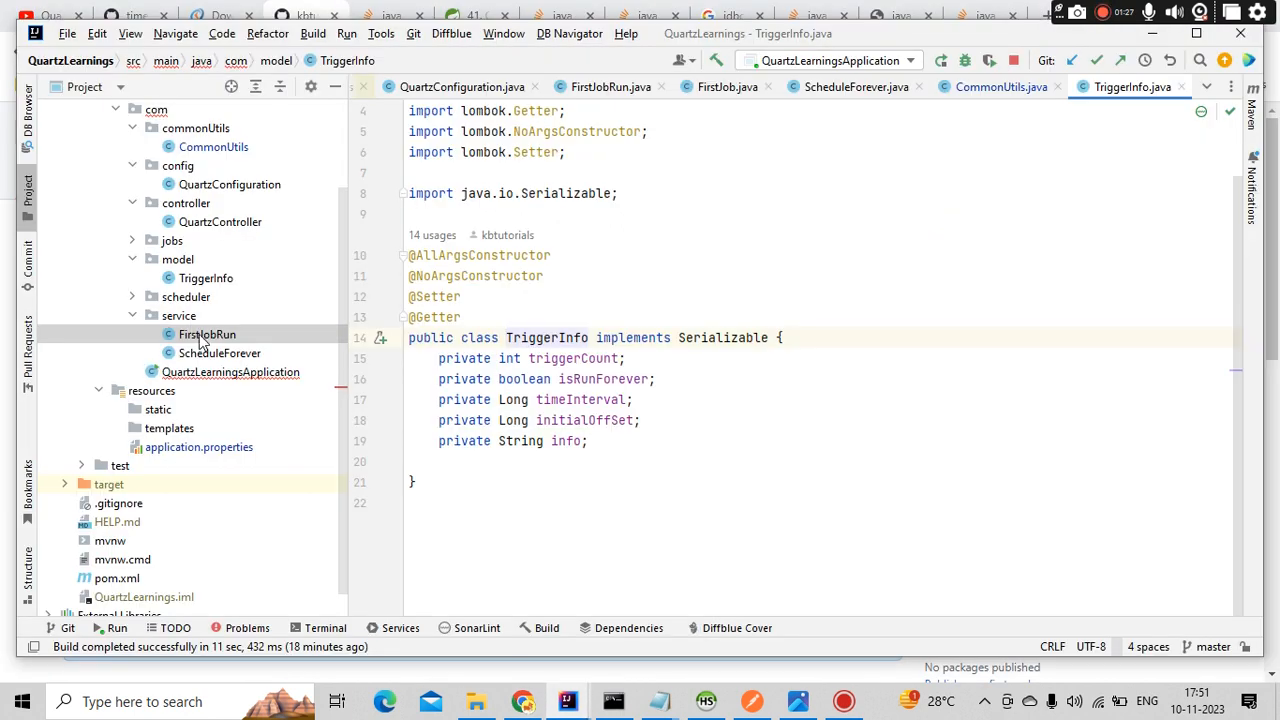
# Step: Jump from MainSchedular's getTriggerInfoOfJobWithPriority call to its CommonUtils builder with priority 50
pyautogui.click(207, 334)
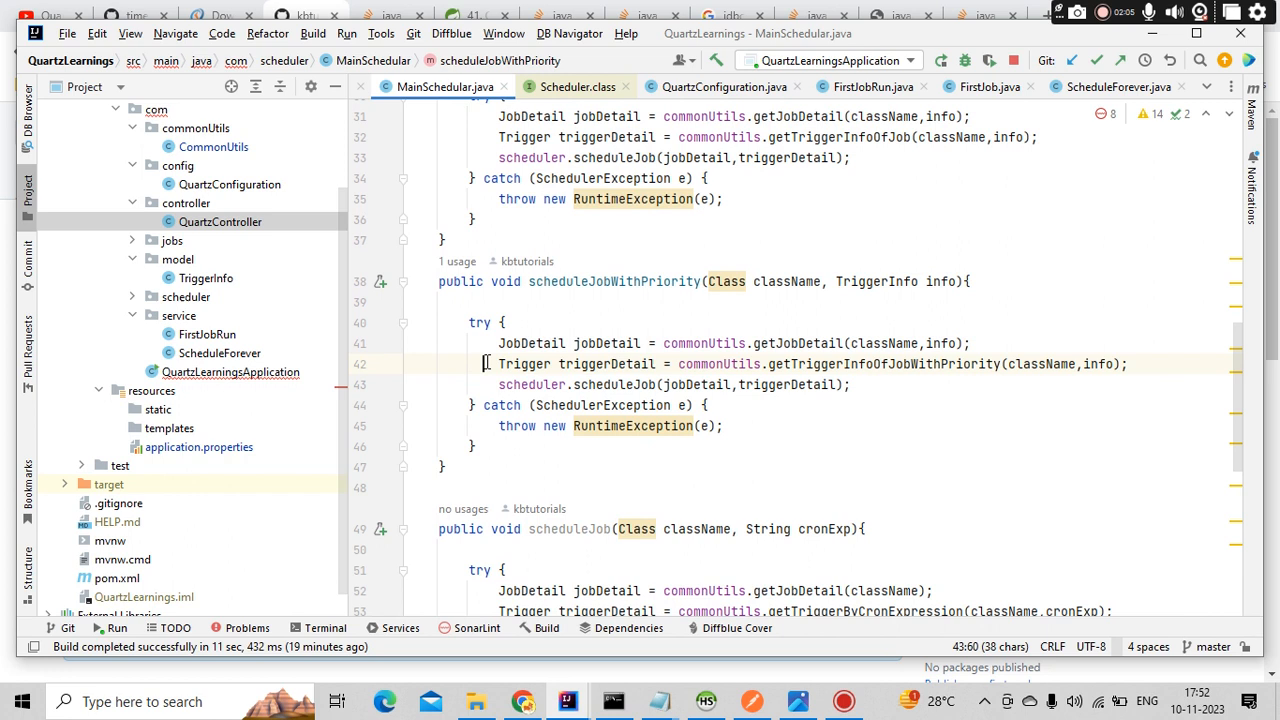
pyautogui.tripleClick(800, 363)
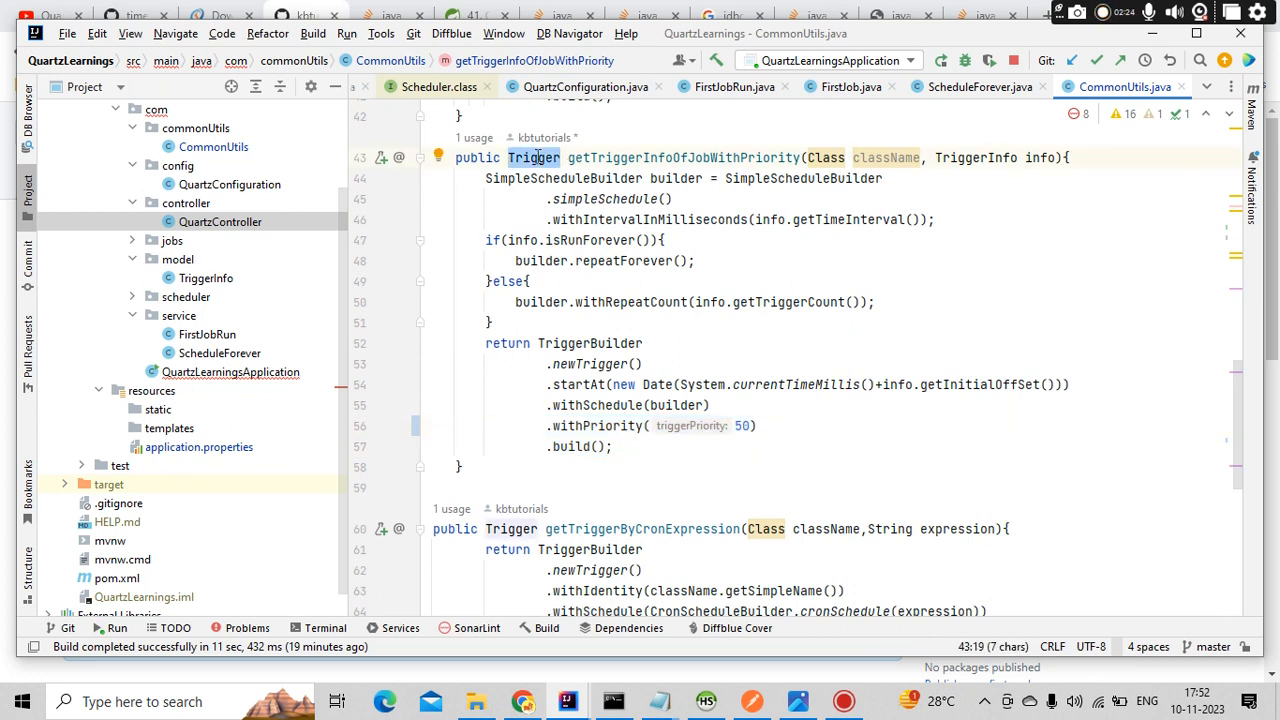
pyautogui.moveTo(537, 160)
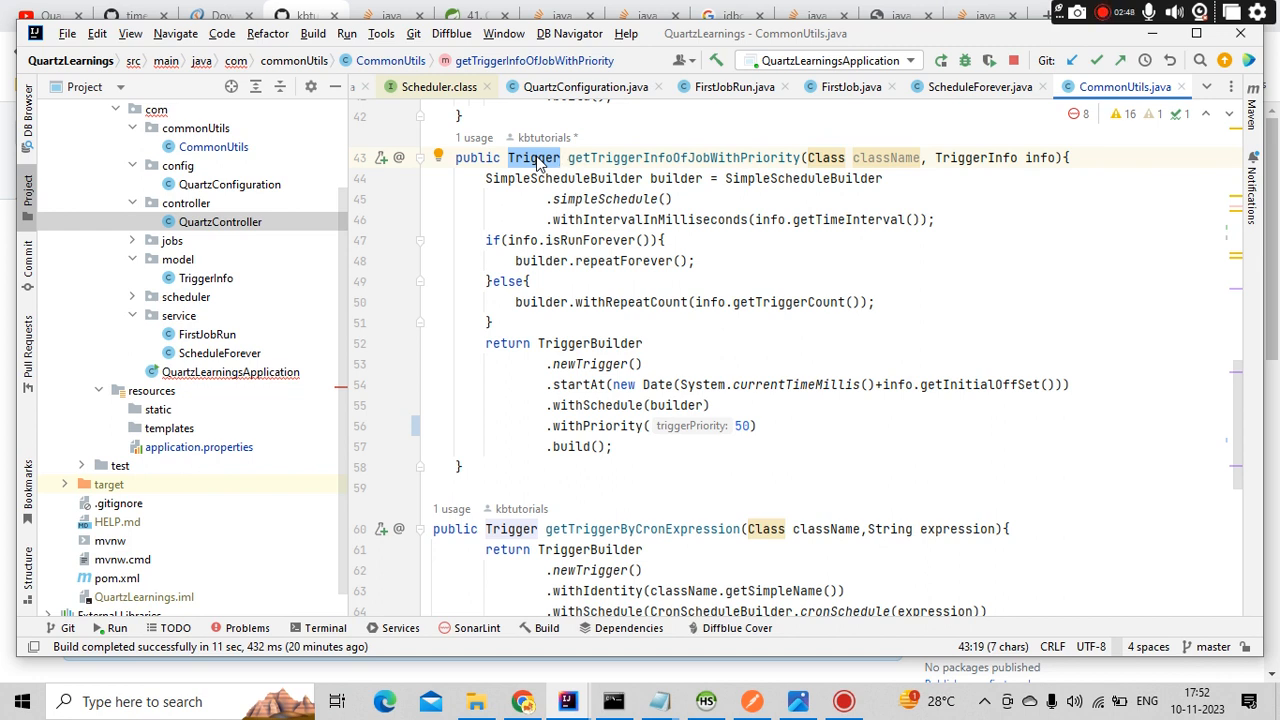
pyautogui.moveTo(2, 192)
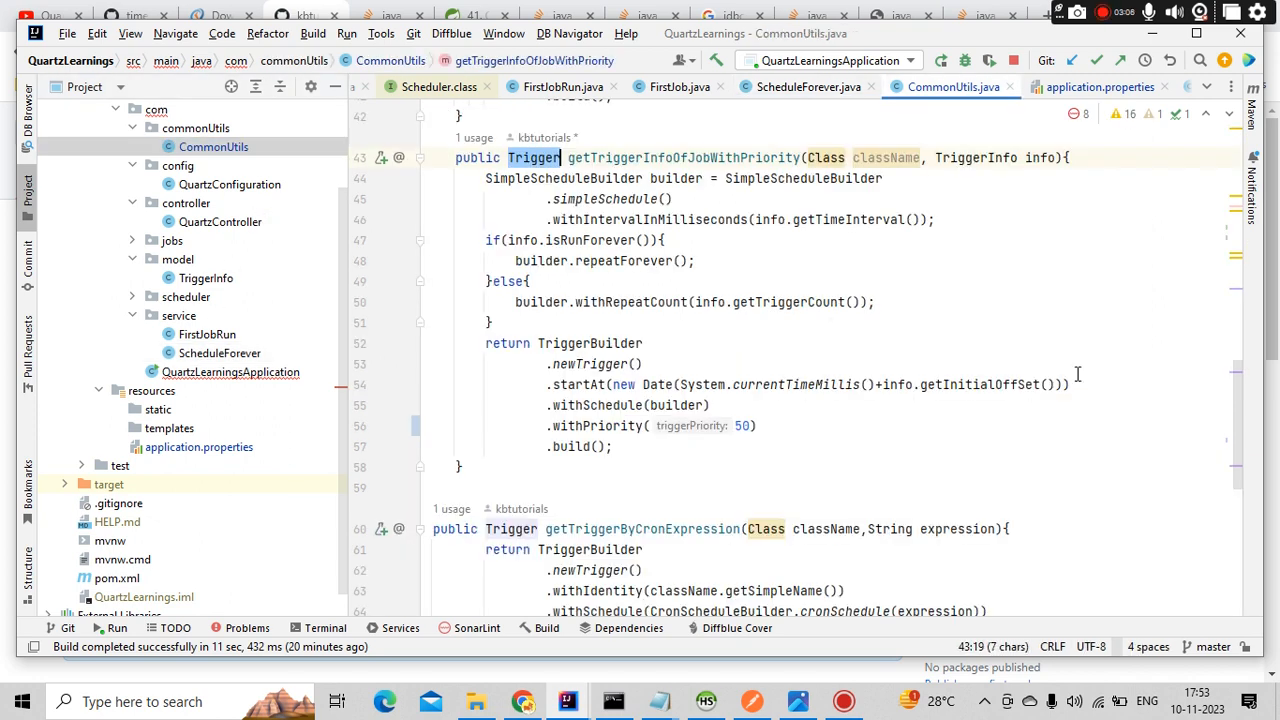
# Step: Scroll to the withSchedule, withPriority(50) and build lines of the priority trigger
pyautogui.scroll(-3)
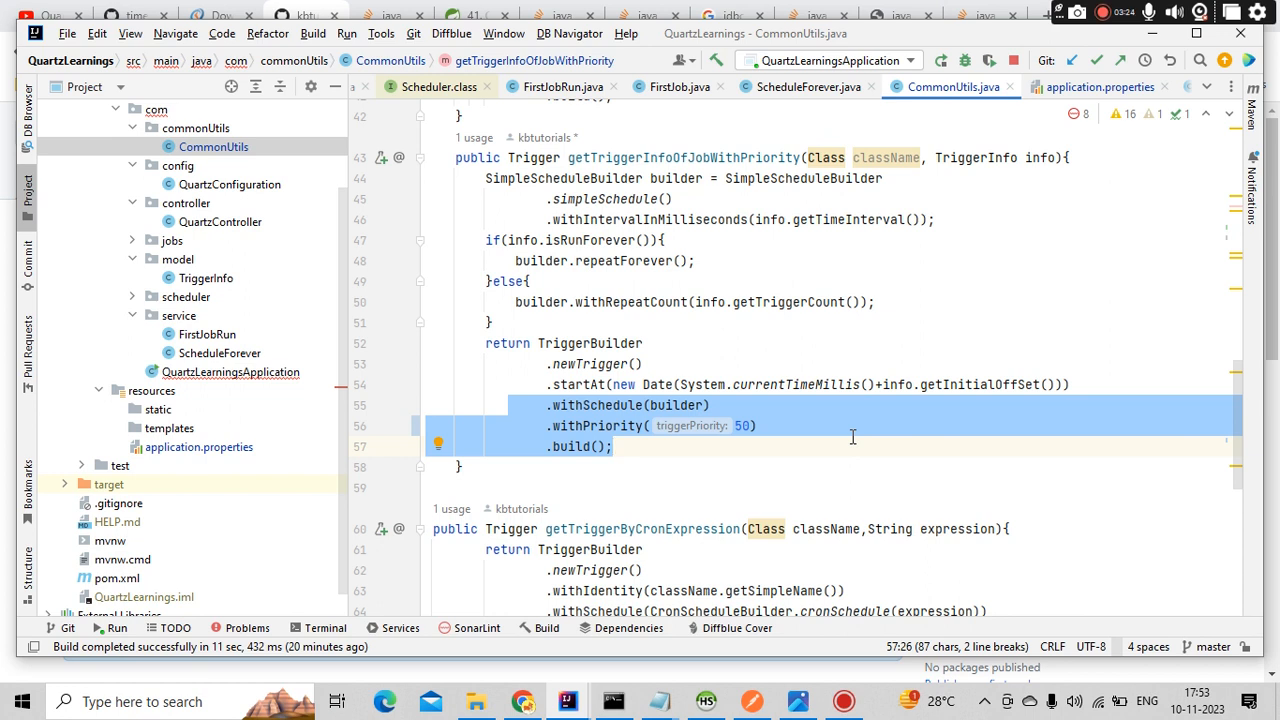
pyautogui.moveTo(753, 427)
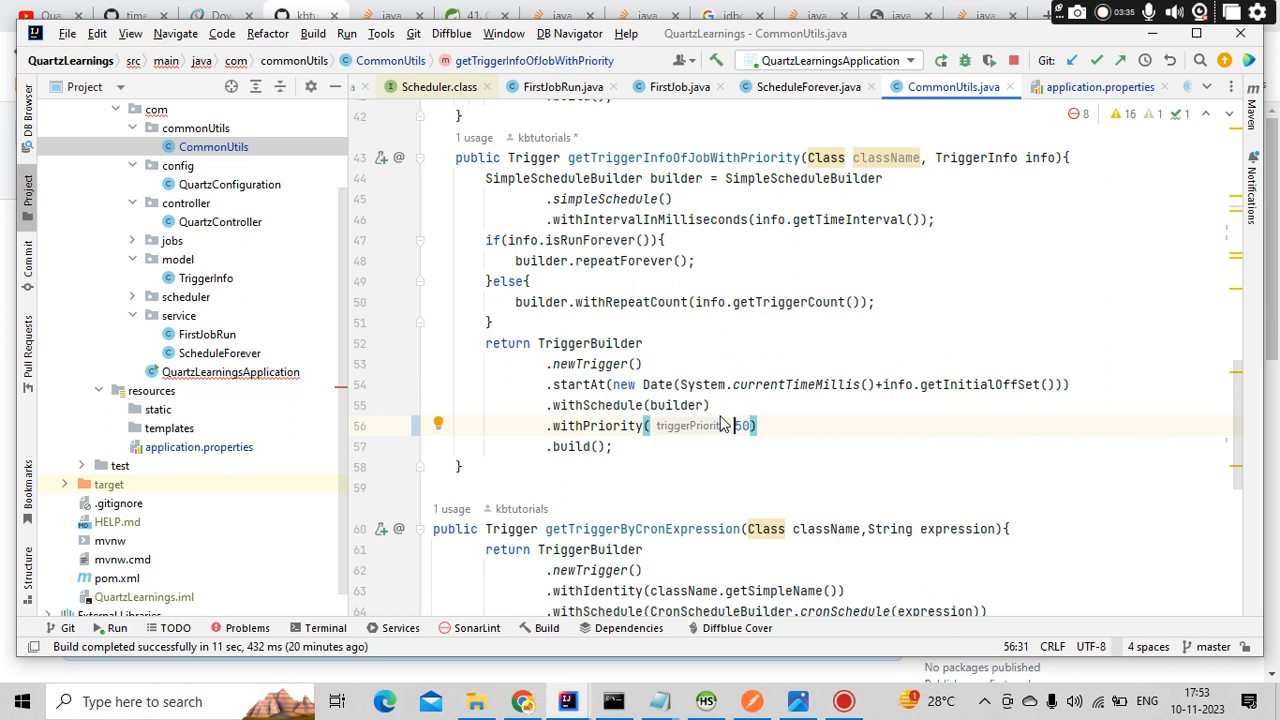
pyautogui.moveTo(658, 700)
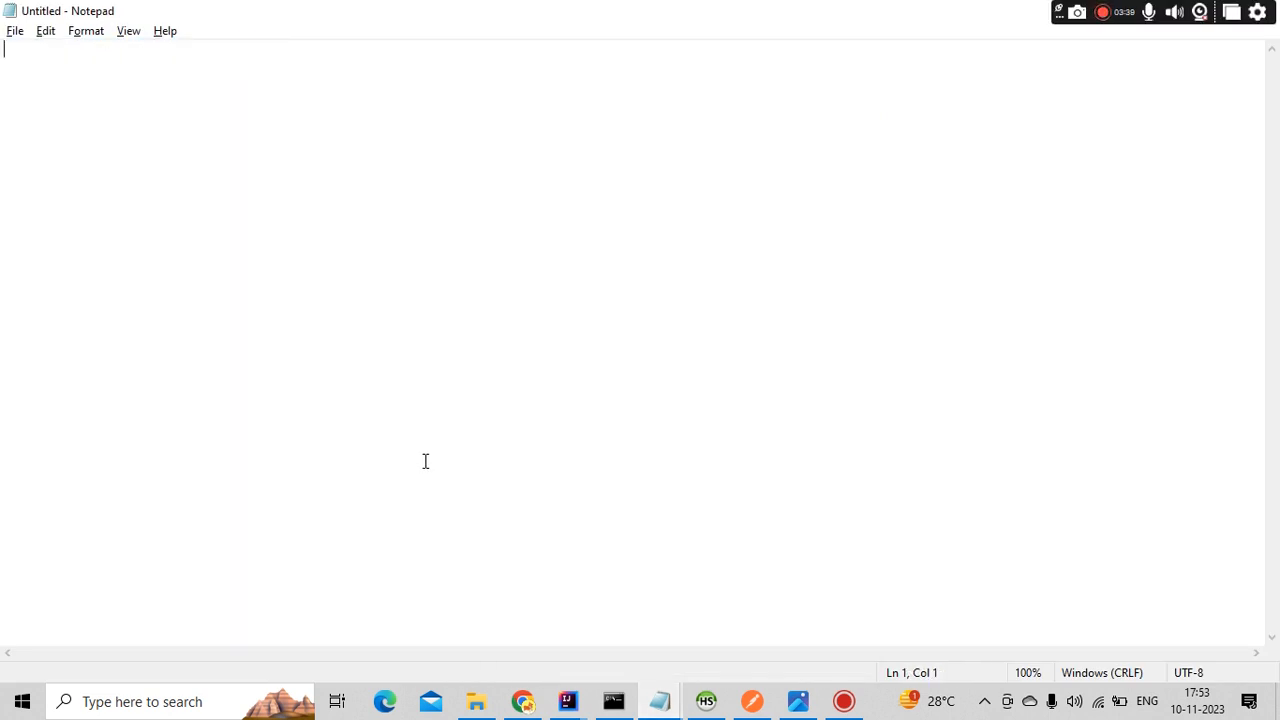
# Step: Type notes in Notepad: "JOB A --5" and "JOB B --2" on the next line
pyautogui.write('JOB A')
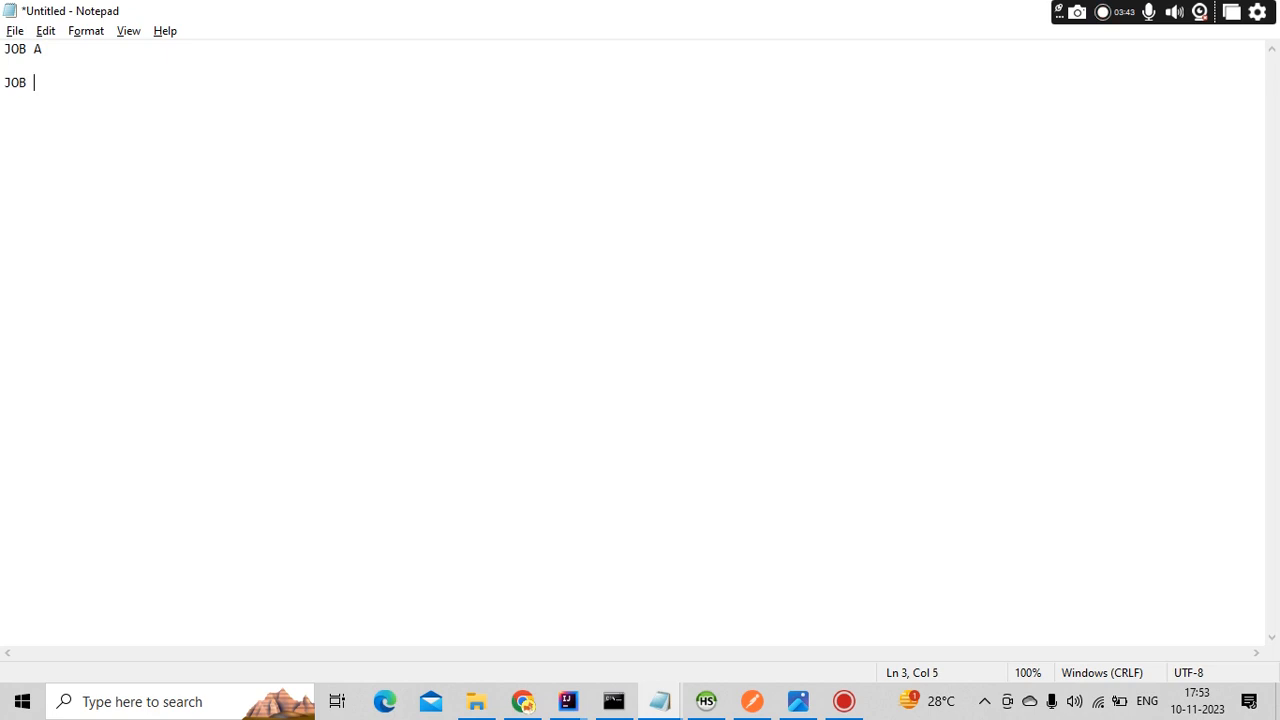
pyautogui.write('B --')
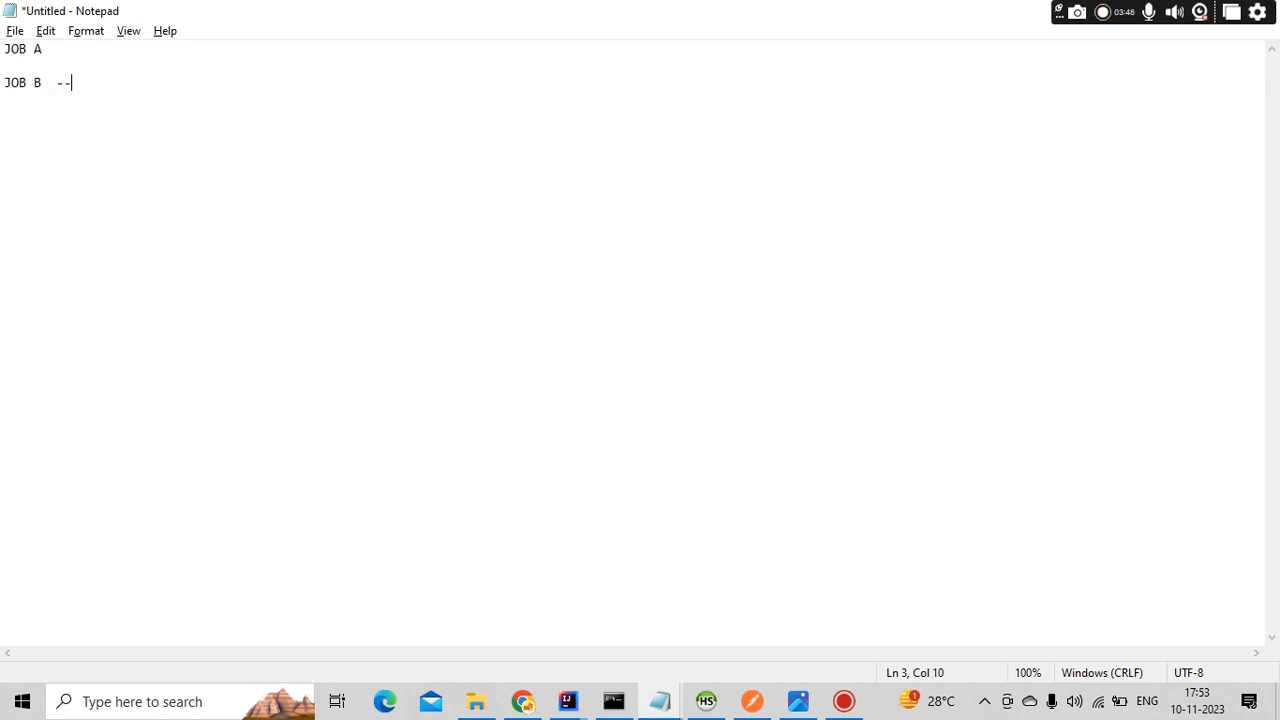
pyautogui.write('2')
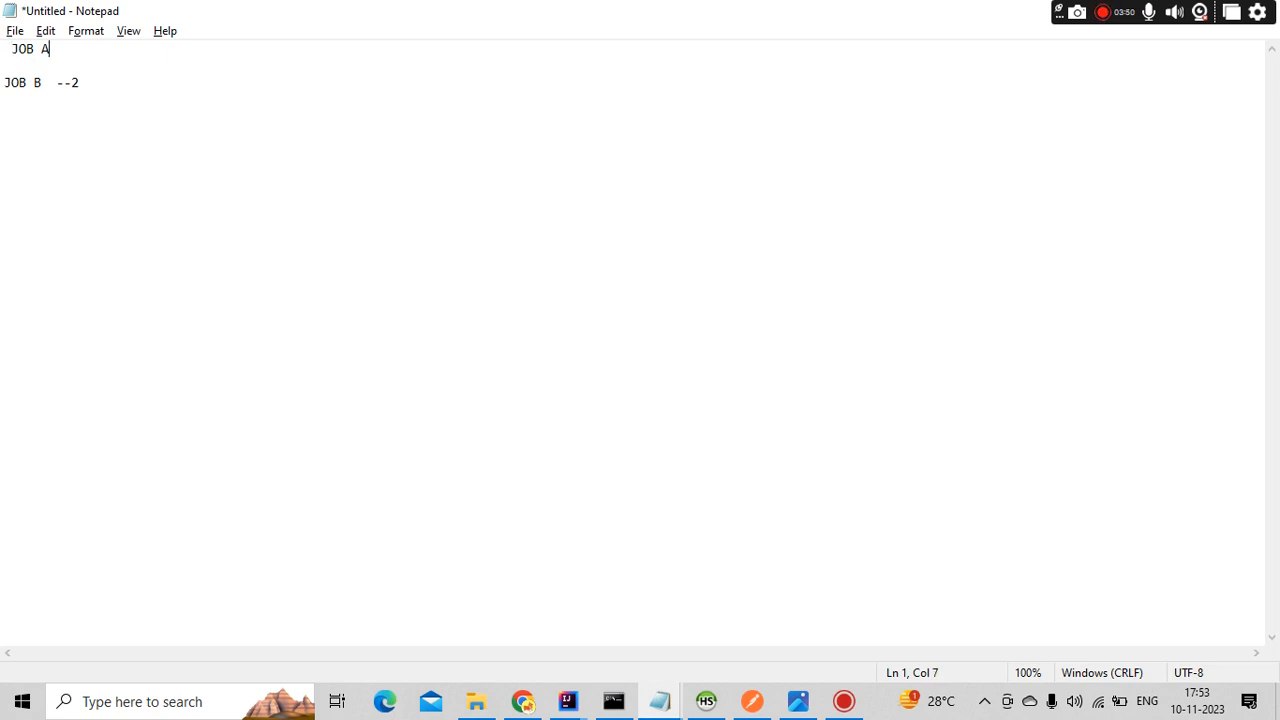
pyautogui.write('-1')
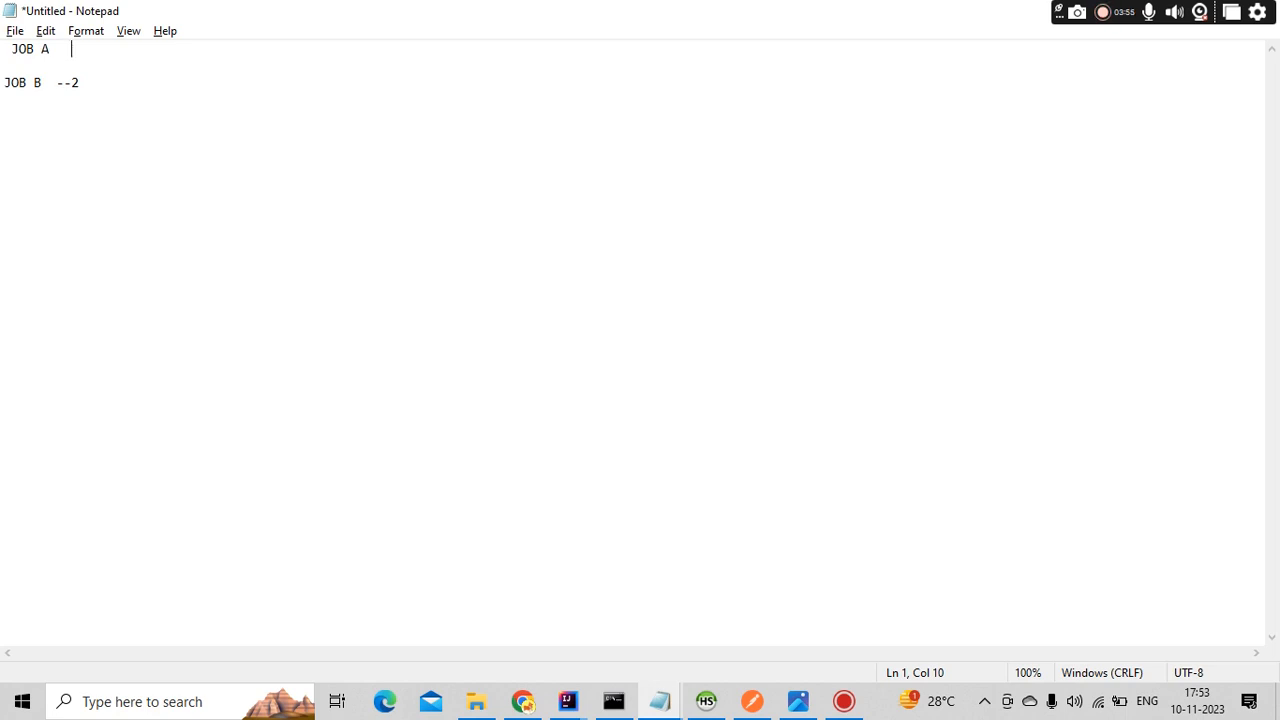
pyautogui.write('--')
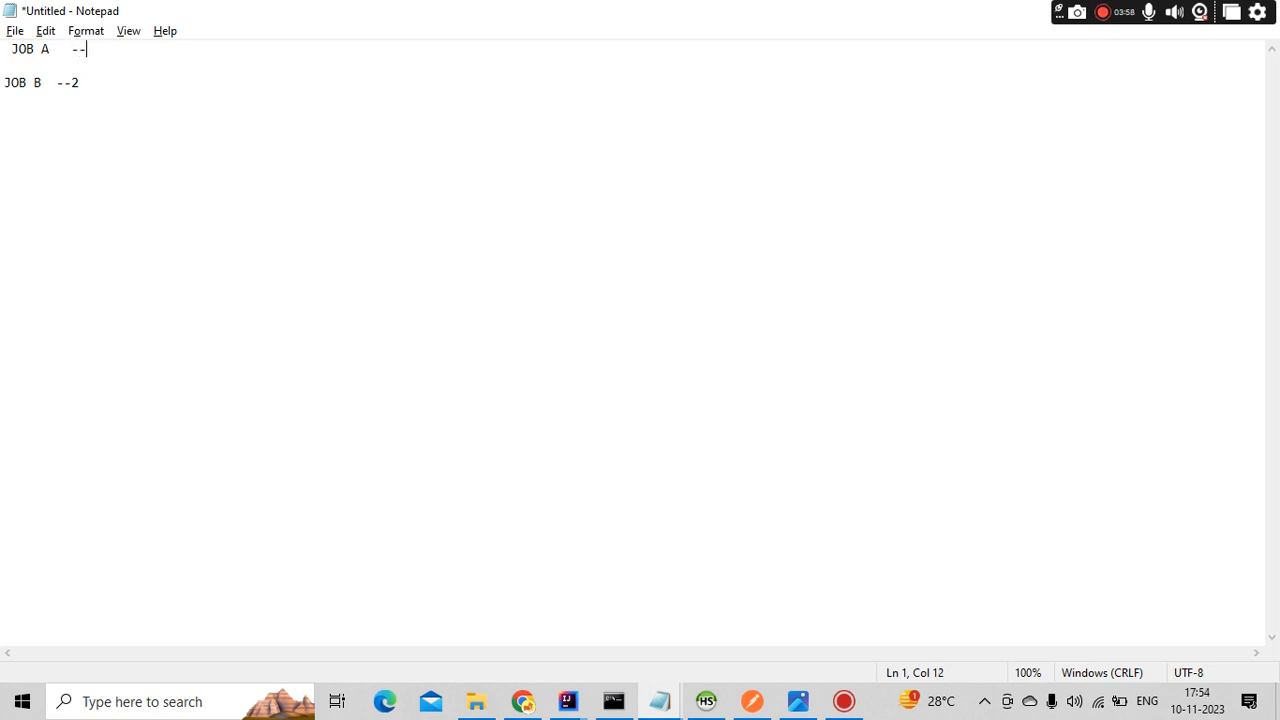
pyautogui.write('5')
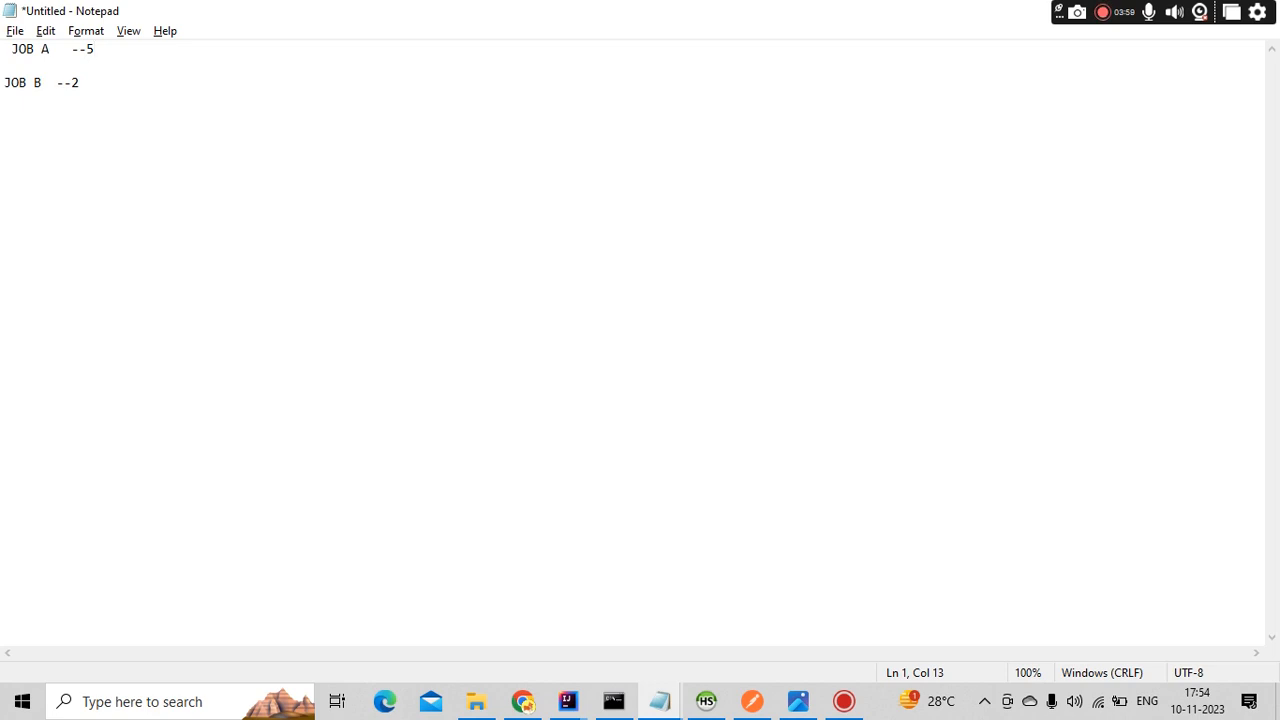
pyautogui.write('" "')
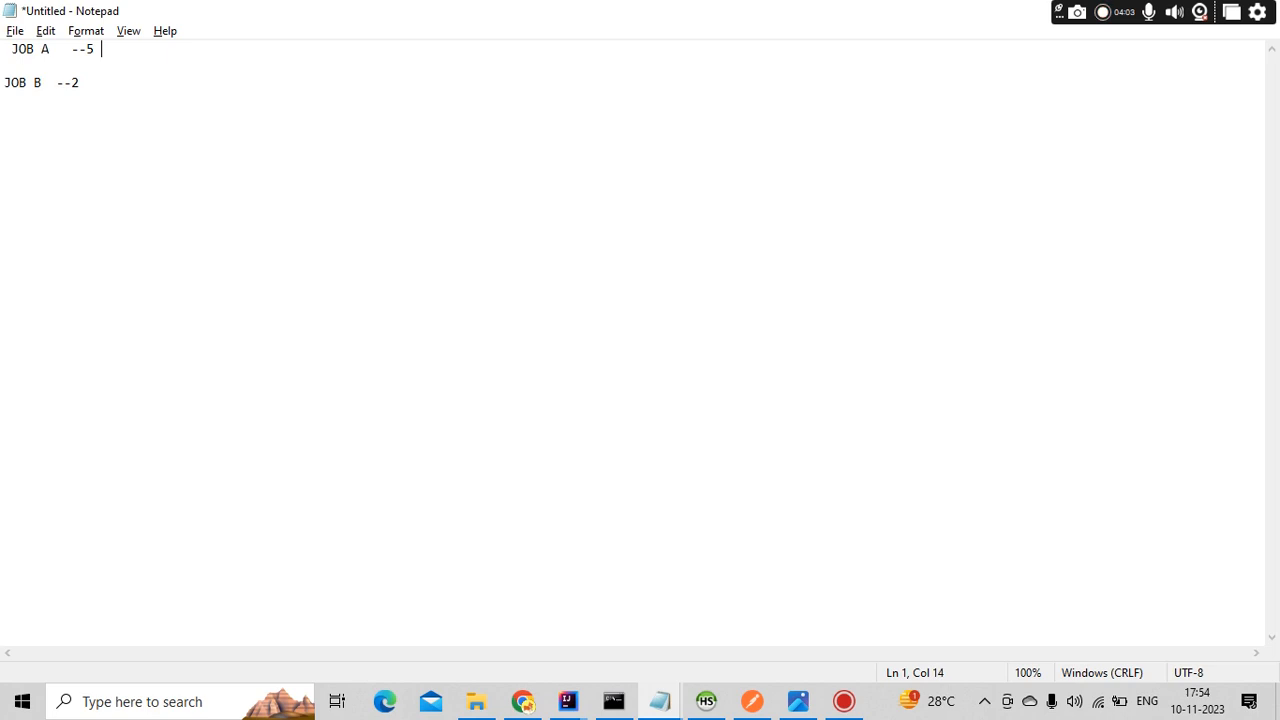
pyautogui.write('a')
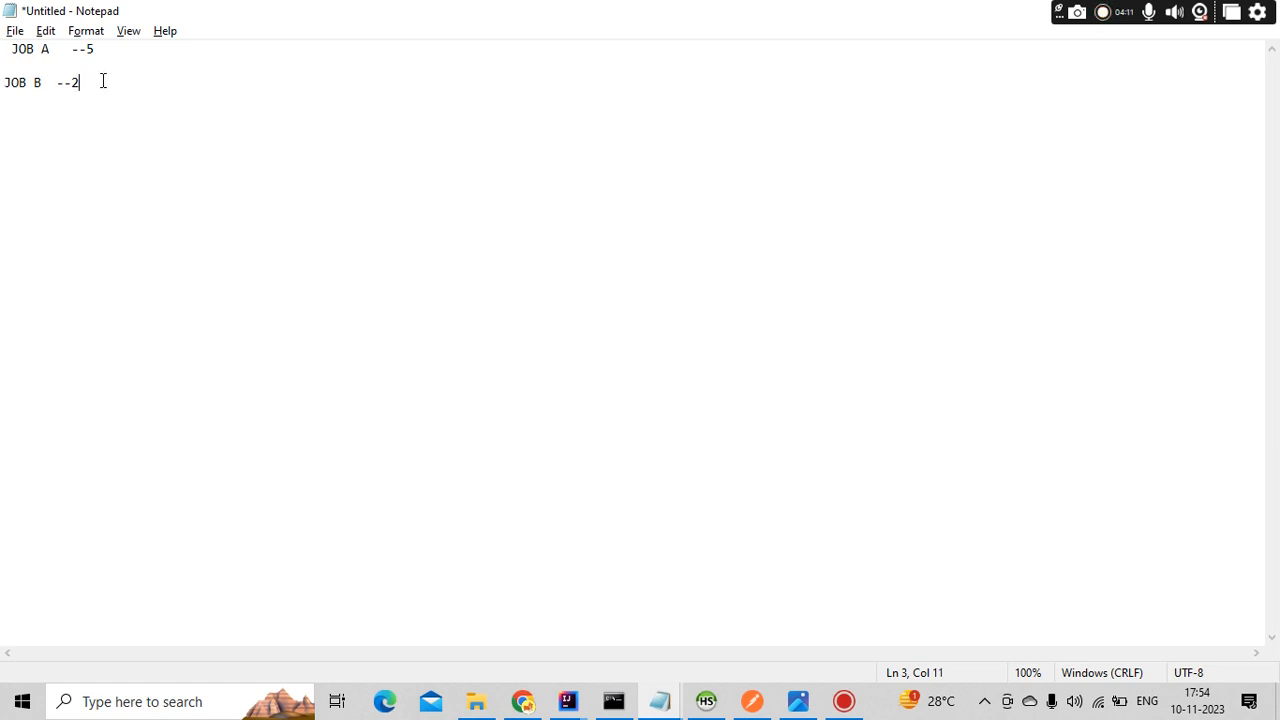
pyautogui.write('0)')
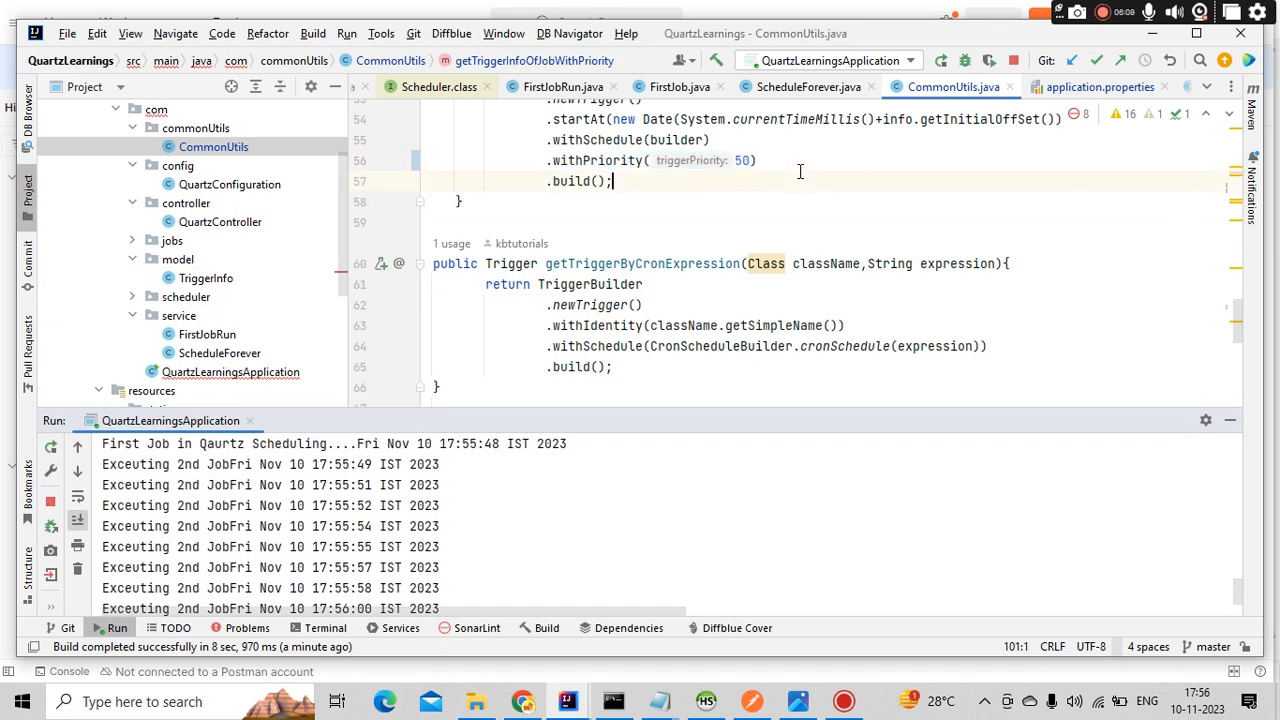
# Step: Select the .withPriority(50) line beside the console logs of both jobs running
pyautogui.click(650, 160)
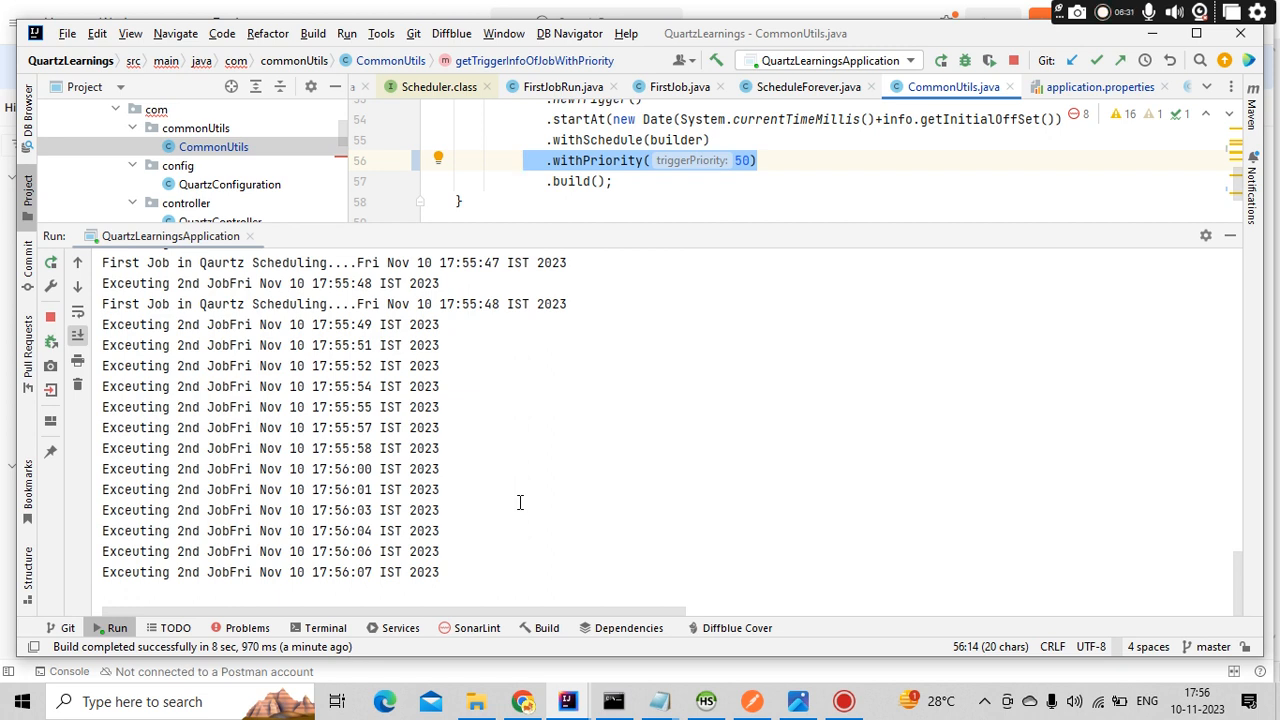
pyautogui.moveTo(1038, 600)
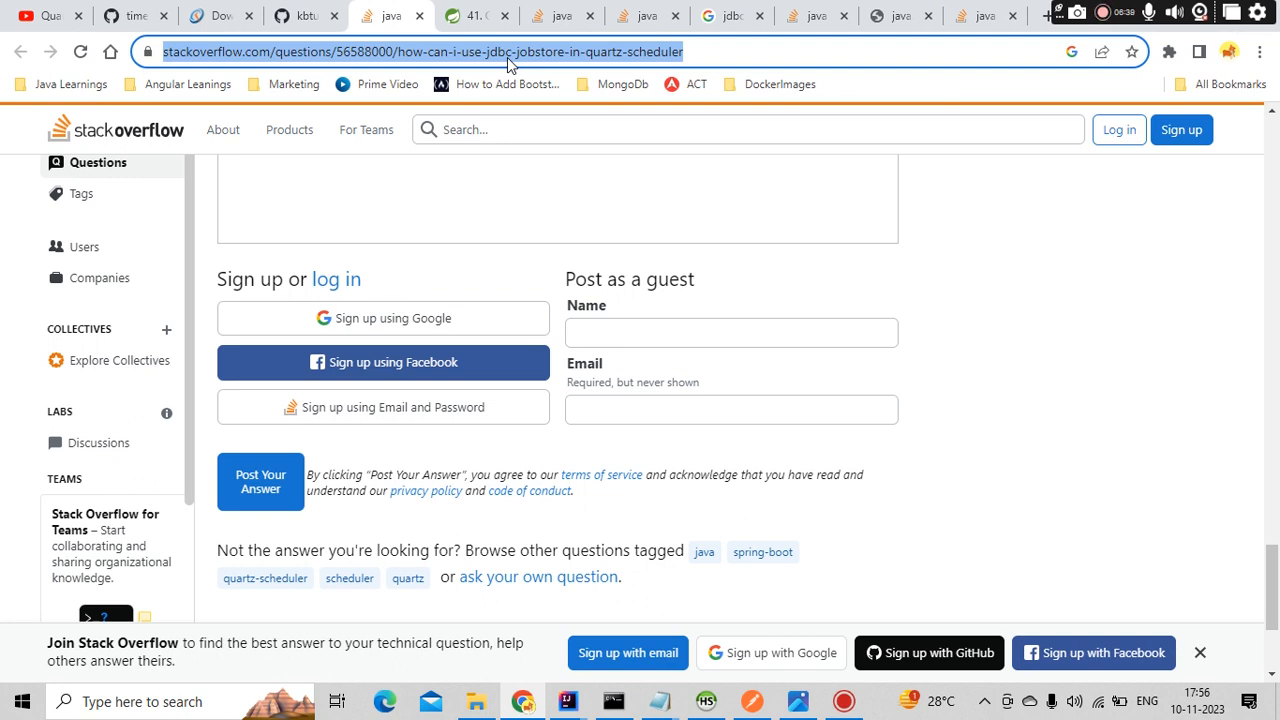
# Step: Search Chrome for 'prioroty in quartz scheduling not orking as expected'
pyautogui.write('PRIO')
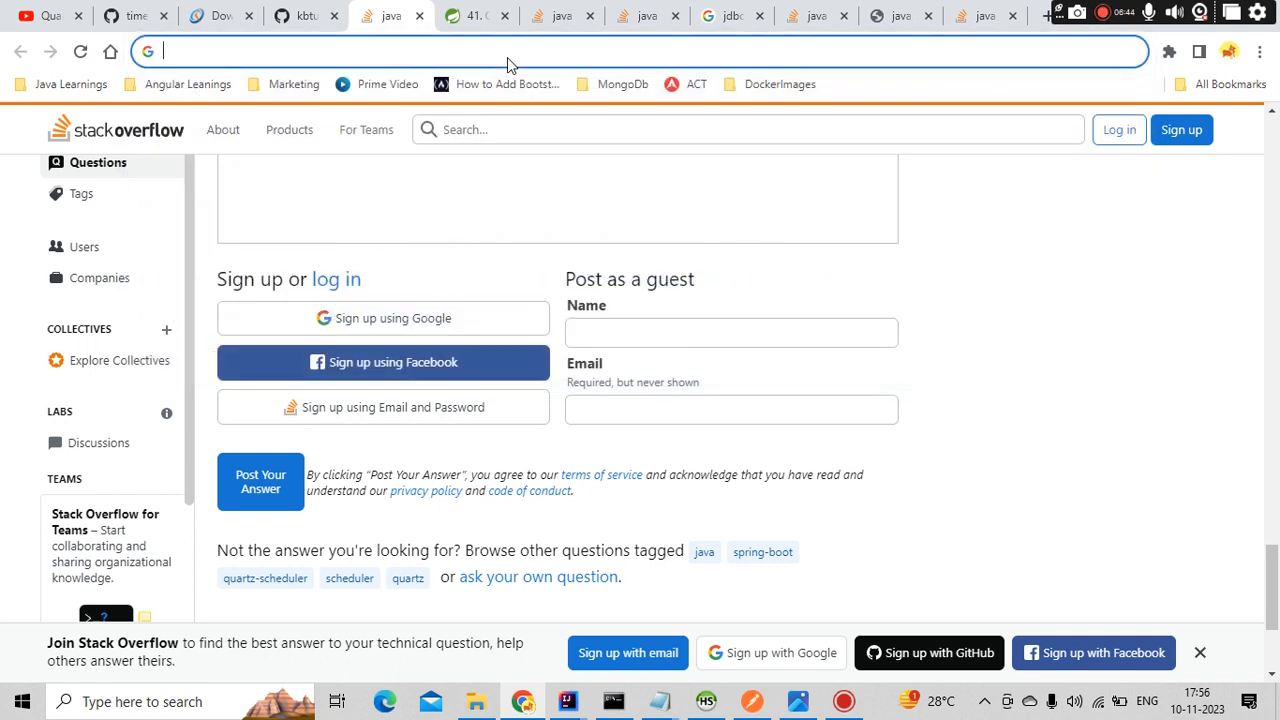
pyautogui.write('prioroty')
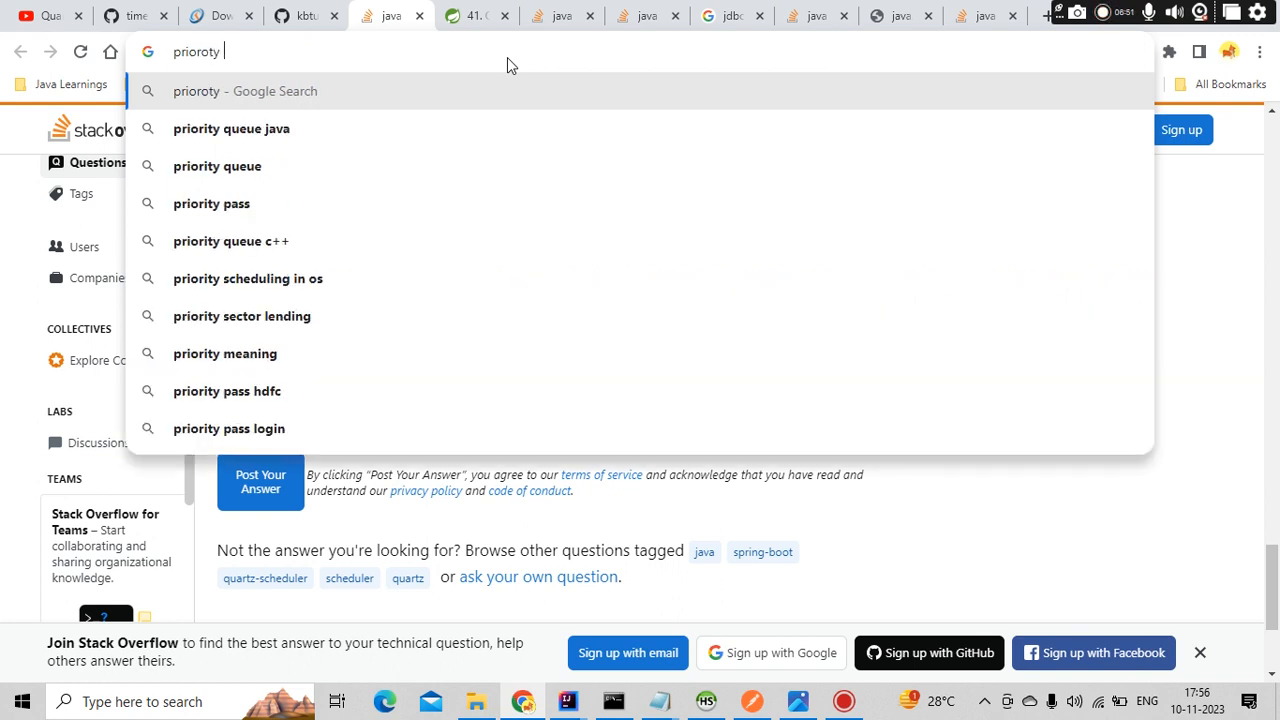
pyautogui.write('in quartz sched')
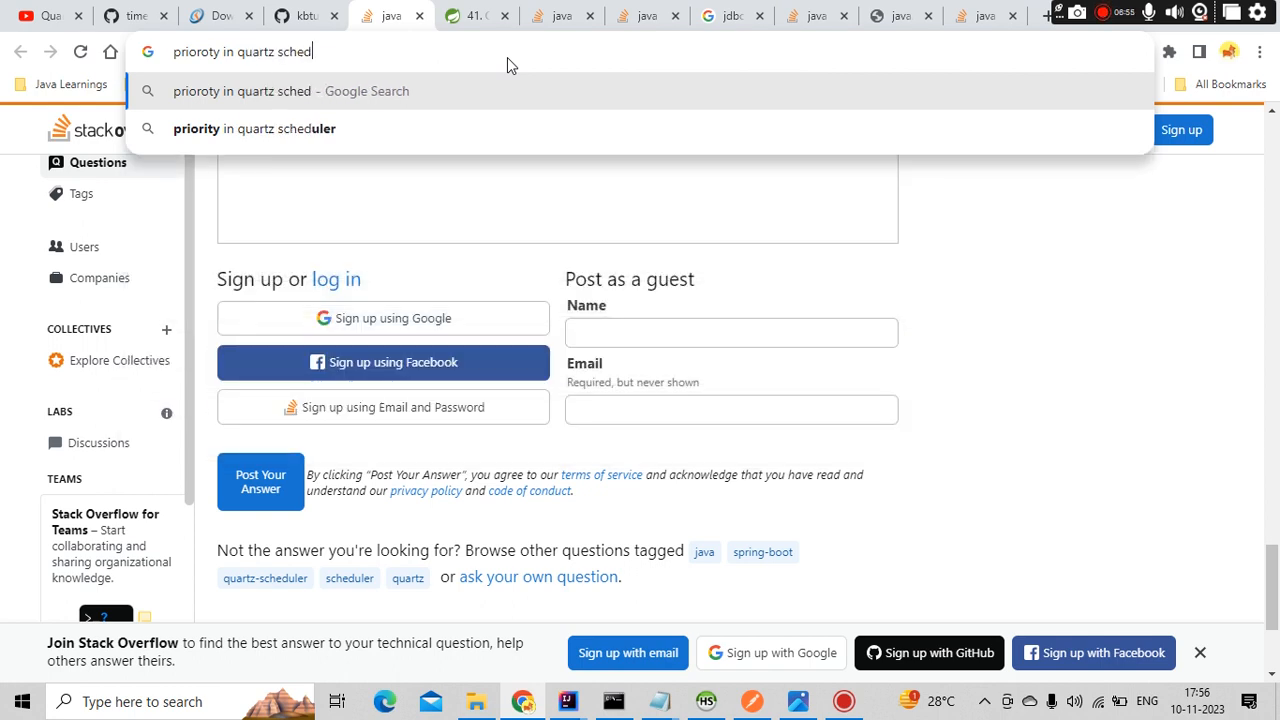
pyautogui.write('uling not orking as expected')
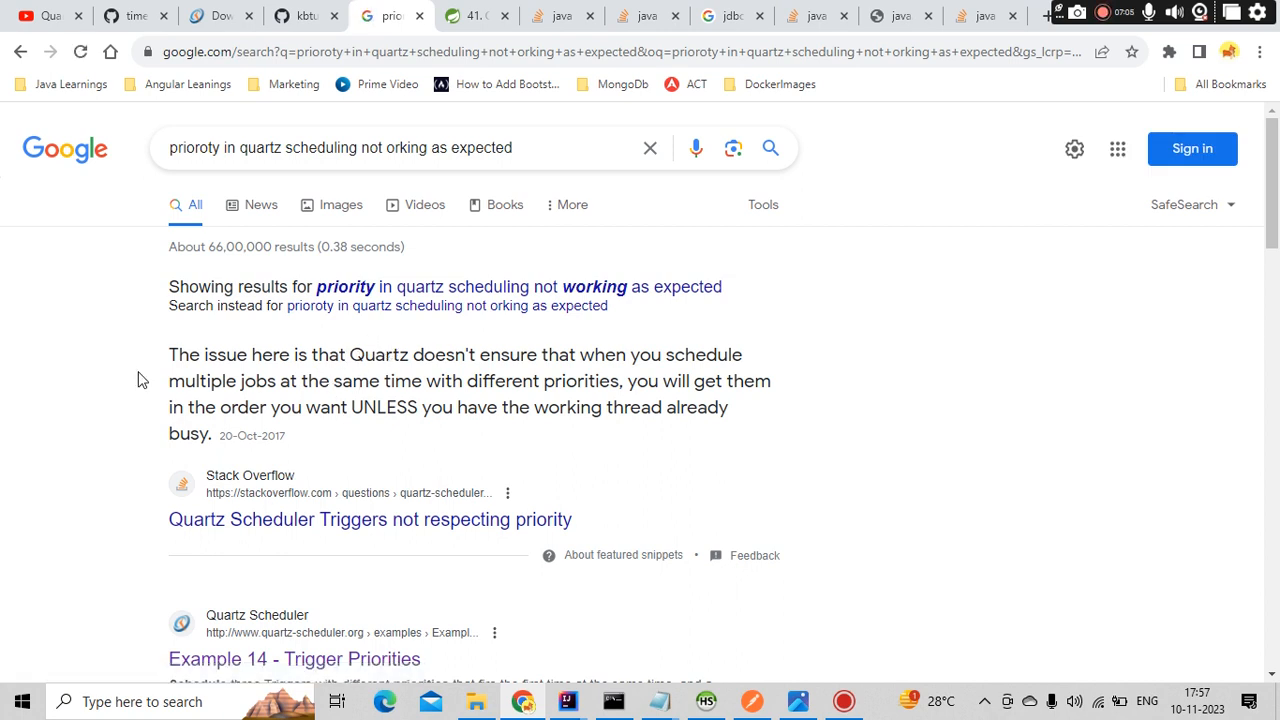
# Step: Highlight the featured snippet saying Quartz ignores priority order unless the worker thread is busy
pyautogui.moveTo(169, 354); pyautogui.dragTo(367, 354)
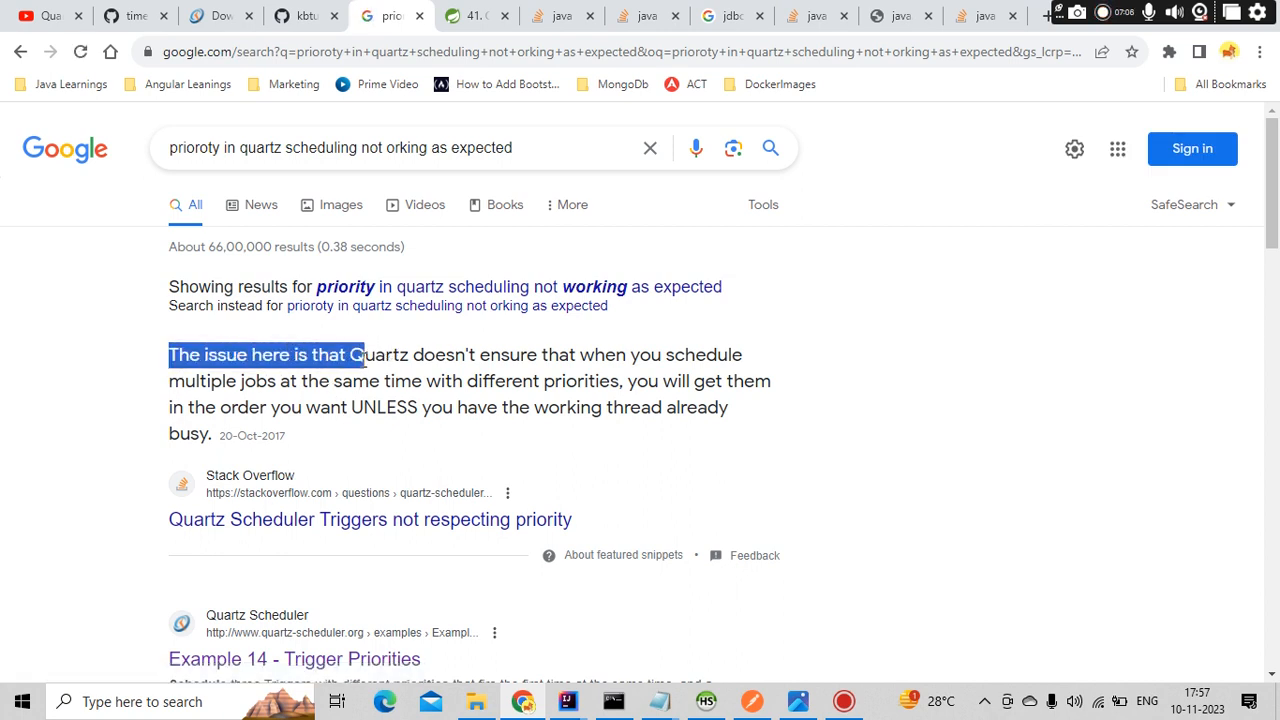
pyautogui.moveTo(365, 355); pyautogui.dragTo(605, 355)
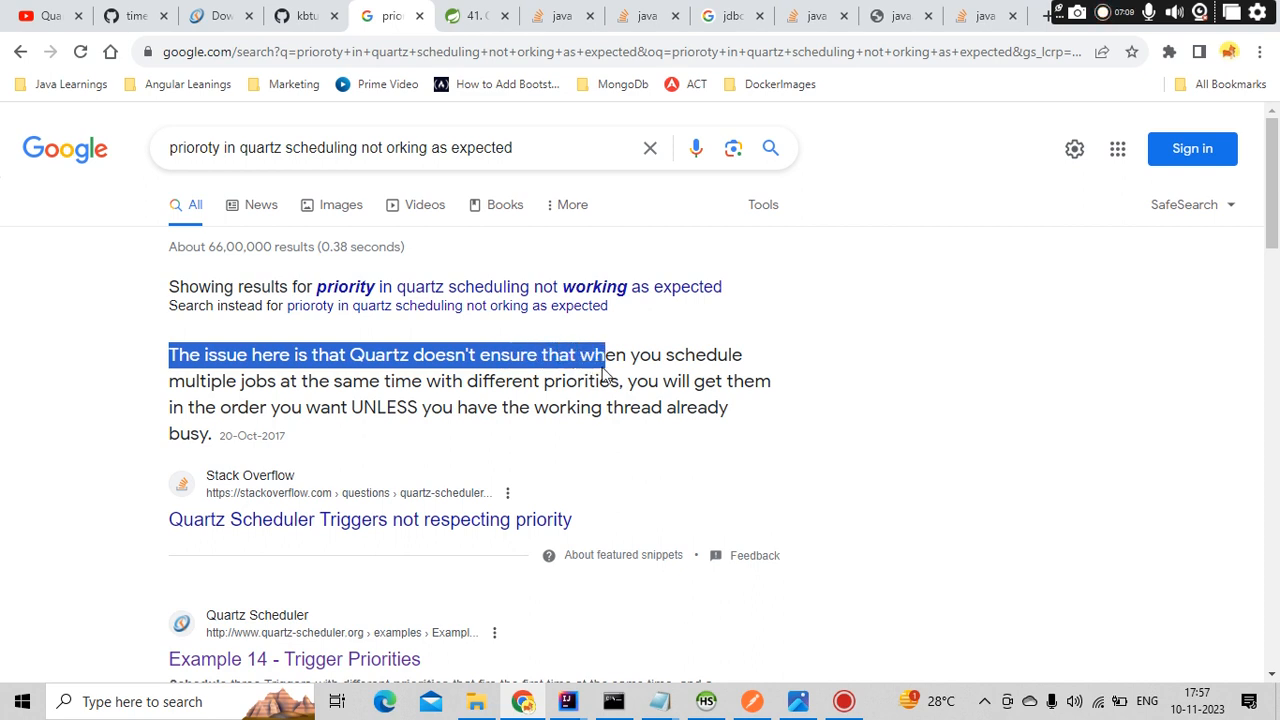
pyautogui.moveTo(600, 355); pyautogui.dragTo(690, 381)
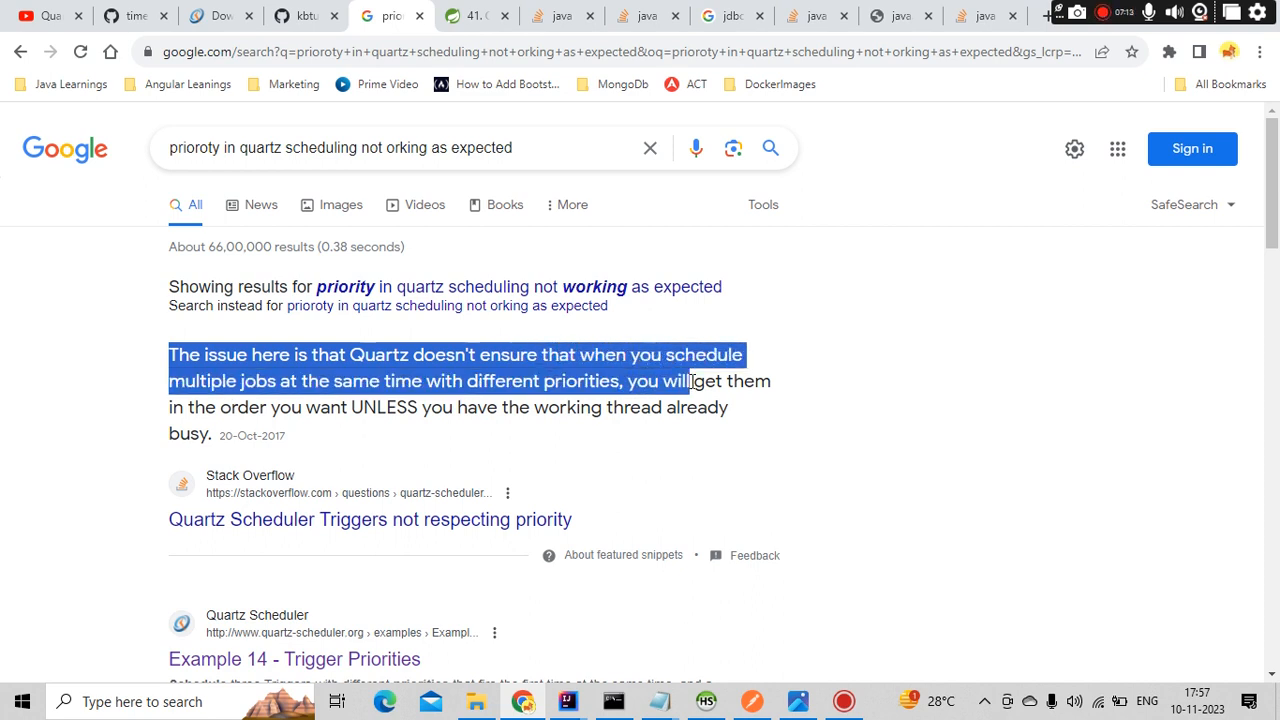
pyautogui.moveTo(695, 381); pyautogui.dragTo(730, 407)
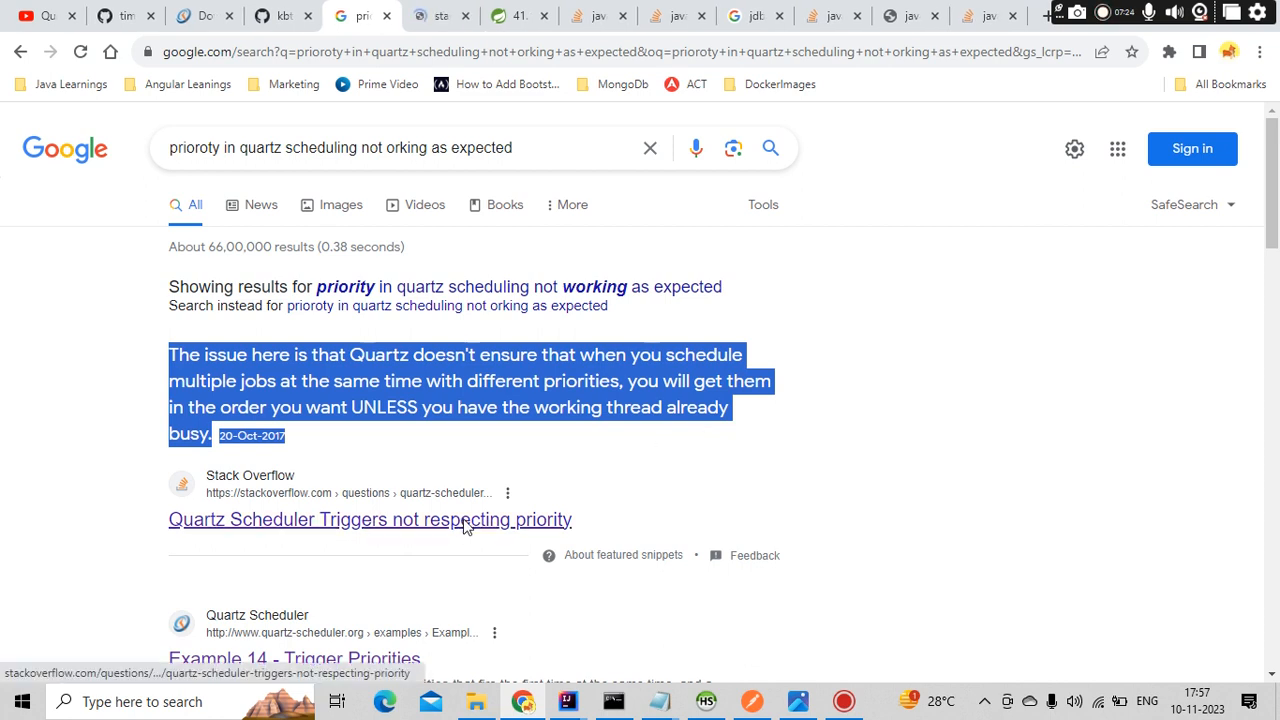
# Step: Open the 'Quartz Scheduler Triggers not respecting priority' answer, then scroll through further results
pyautogui.click(369, 519)
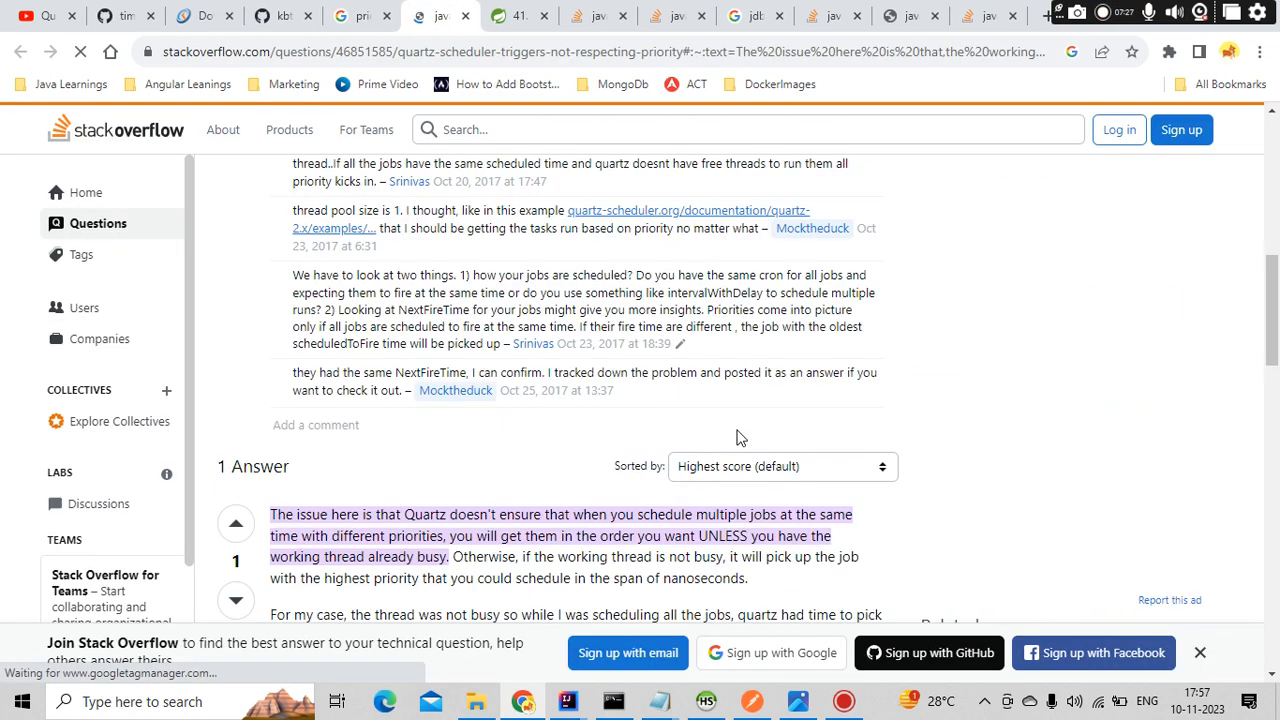
pyautogui.scroll(-3)
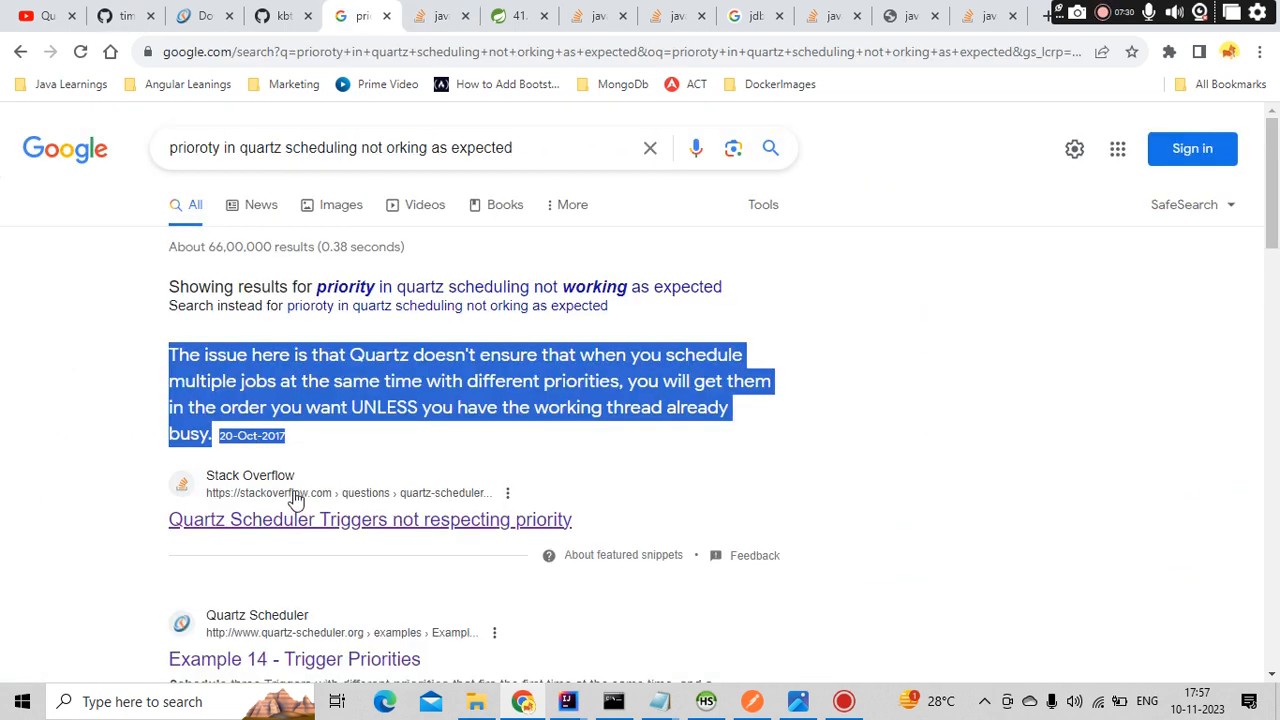
pyautogui.scroll(-3)
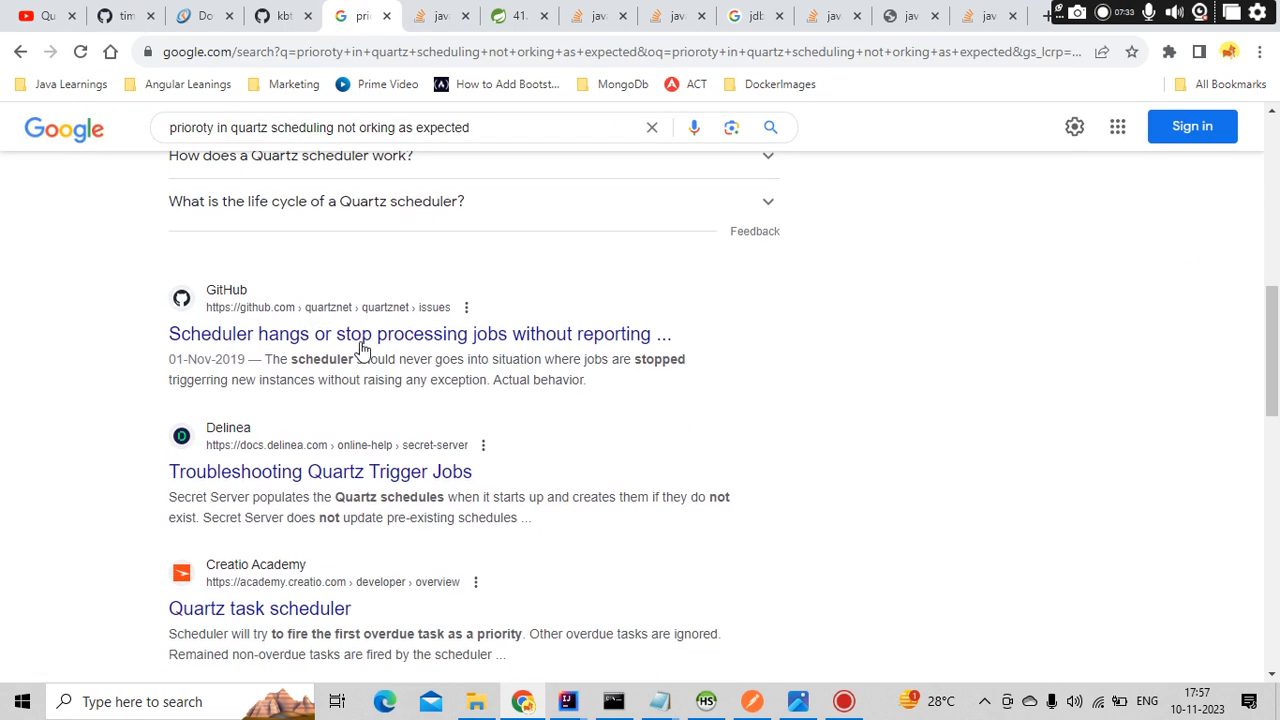
pyautogui.moveTo(345, 483)
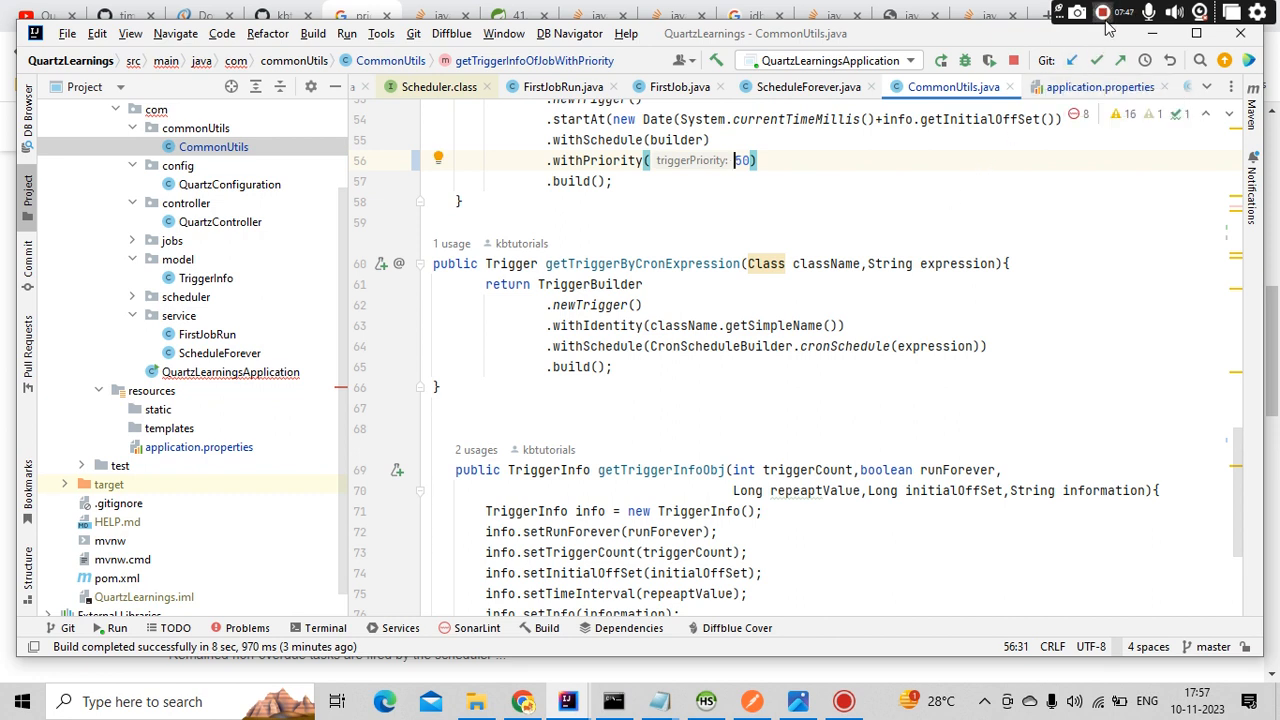
pyautogui.moveTo(1103, 11)
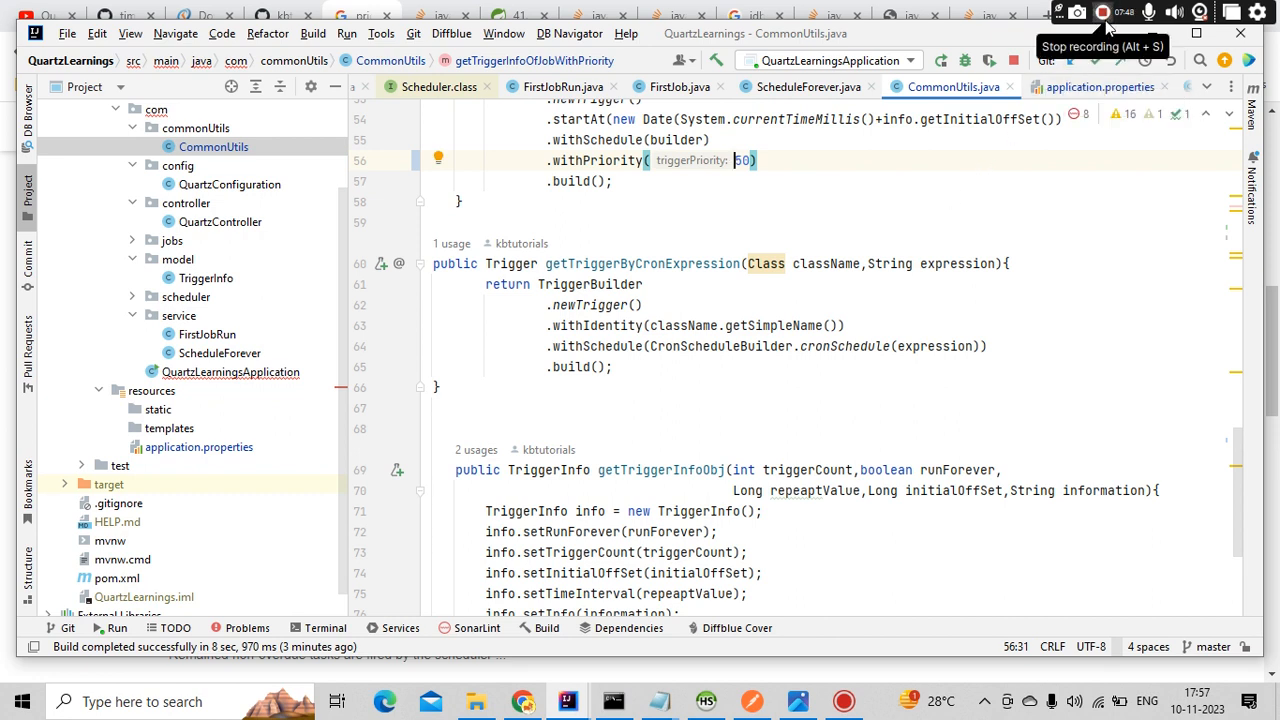